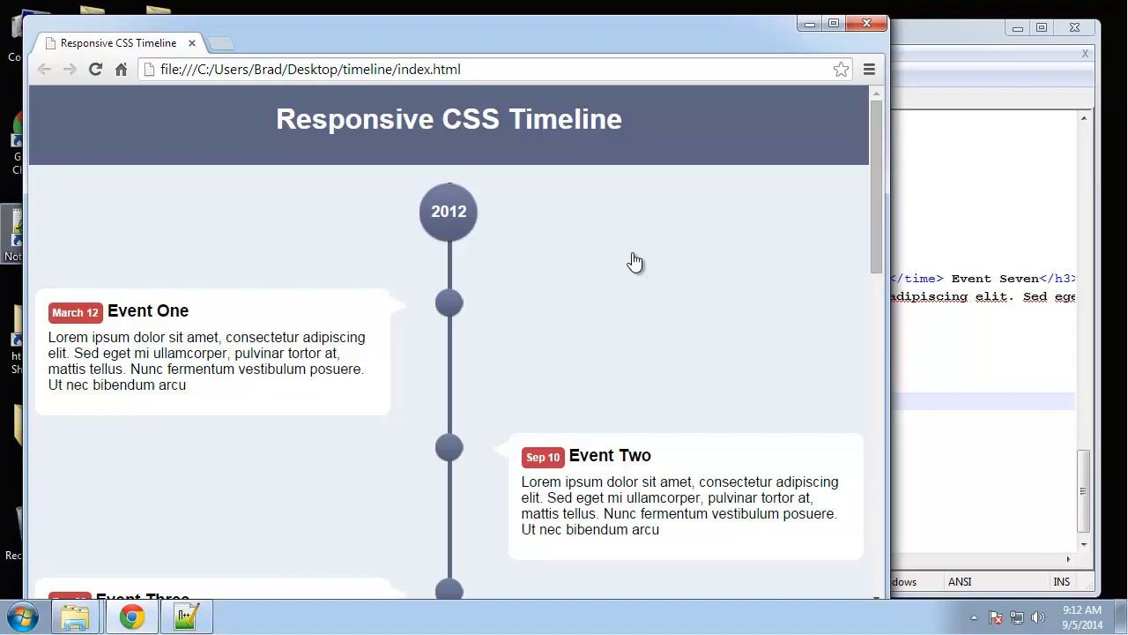
pyautogui.moveTo(888, 319)
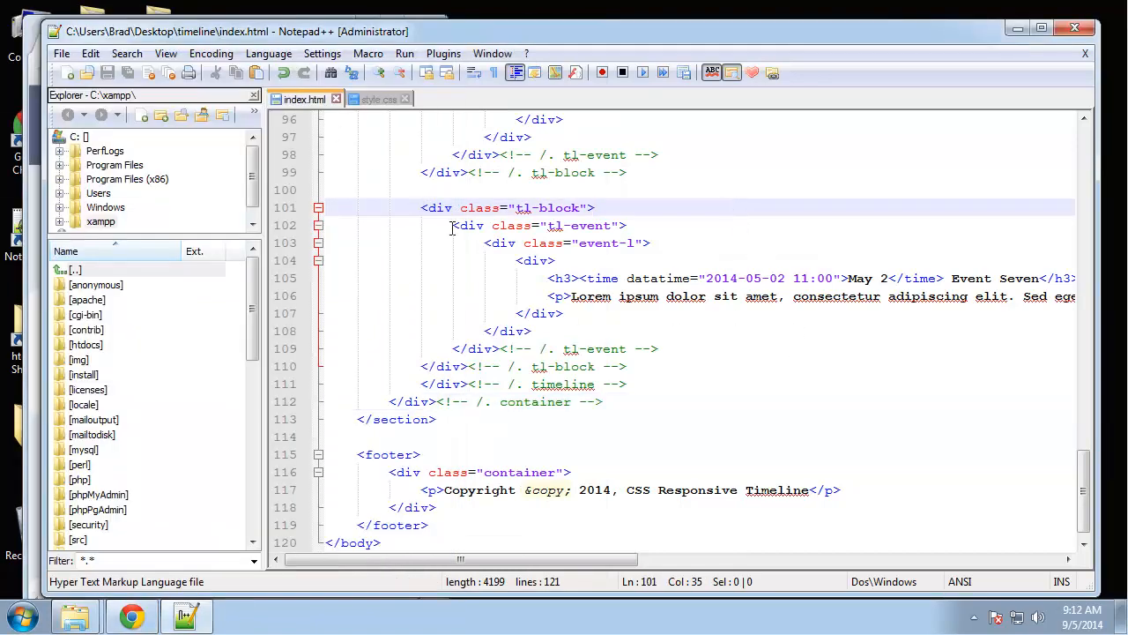
pyautogui.click(377, 98)
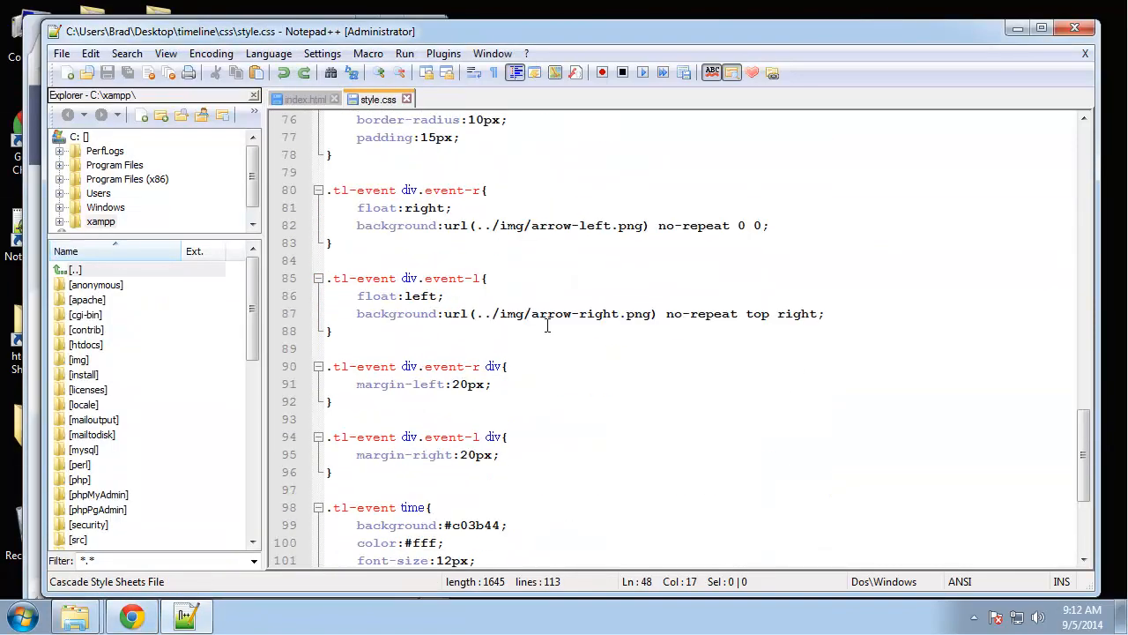
pyautogui.scroll(-3)
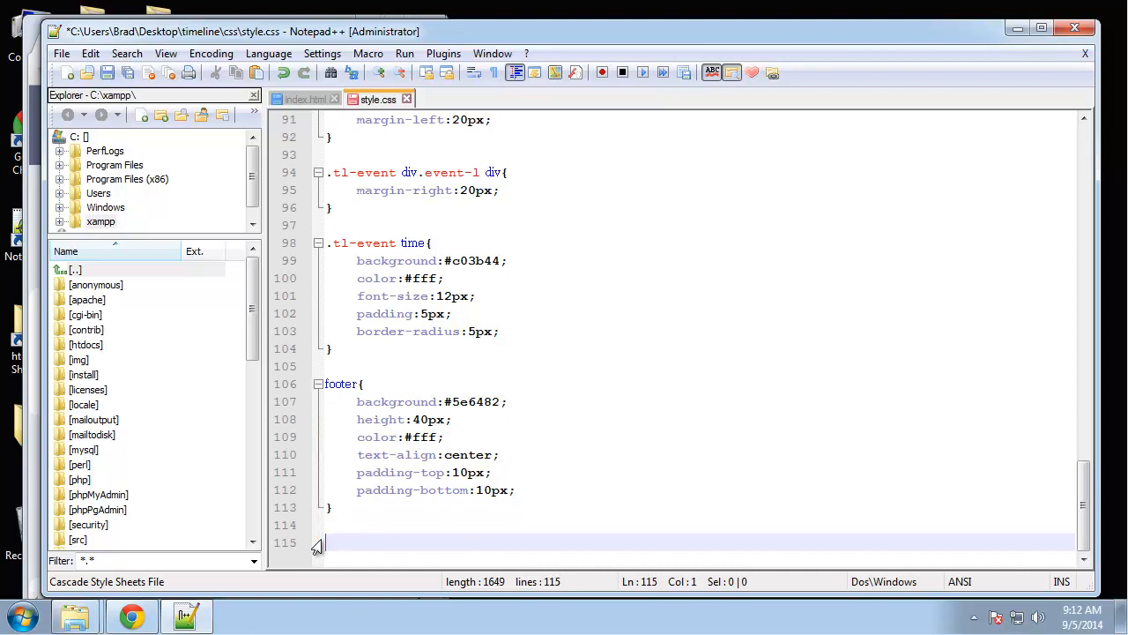
pyautogui.write('@media (){')
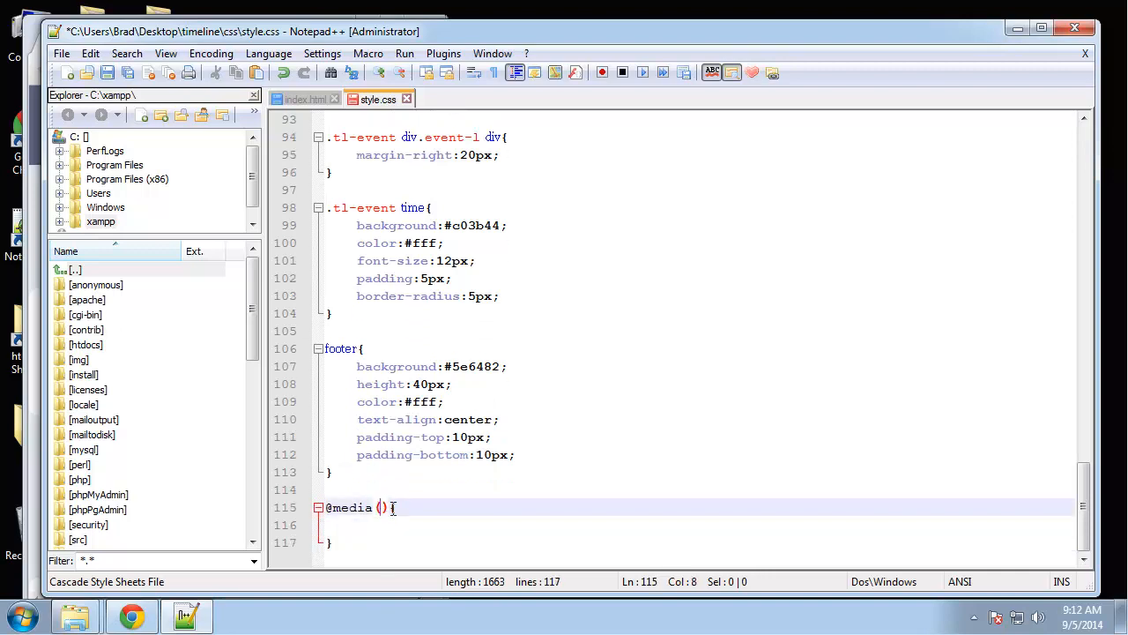
pyautogui.write('max-w')
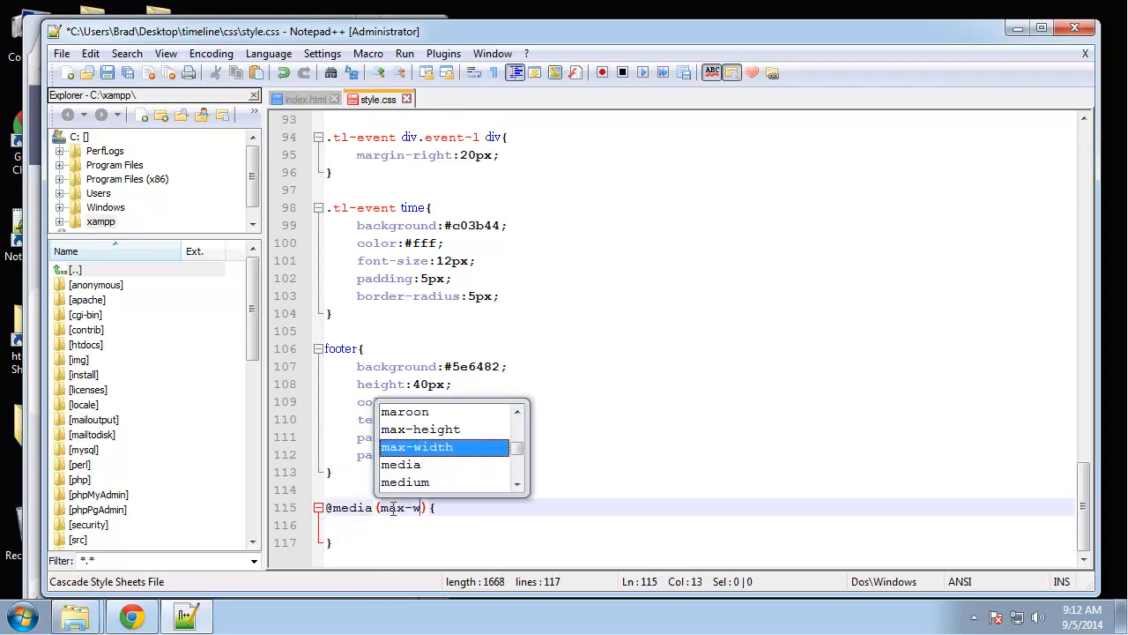
pyautogui.write('idth=7')
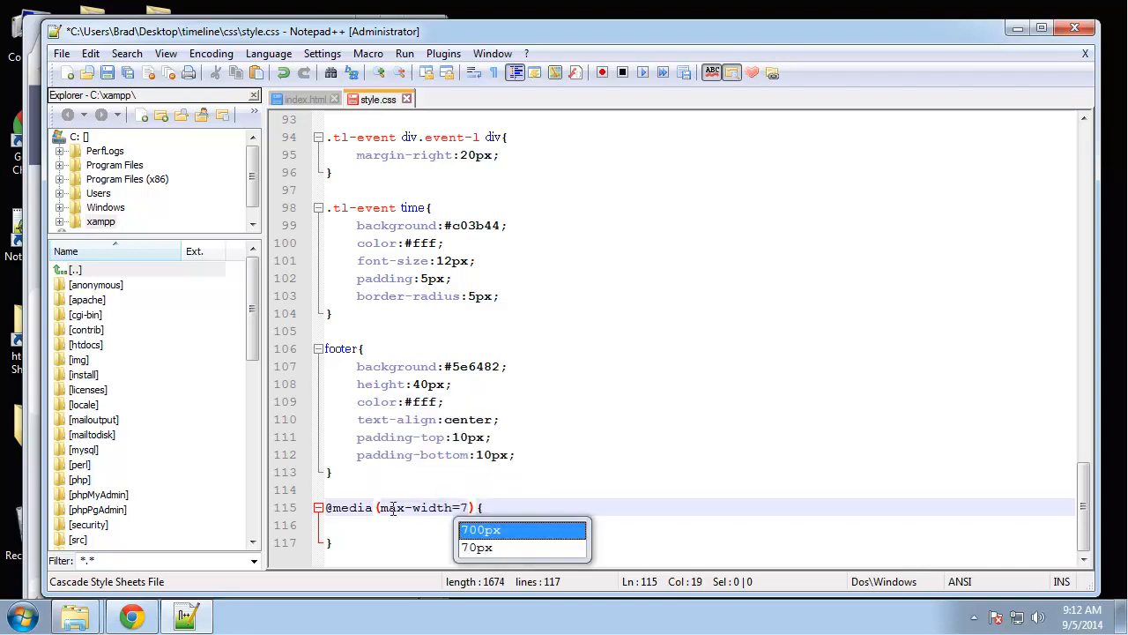
pyautogui.write('68px')
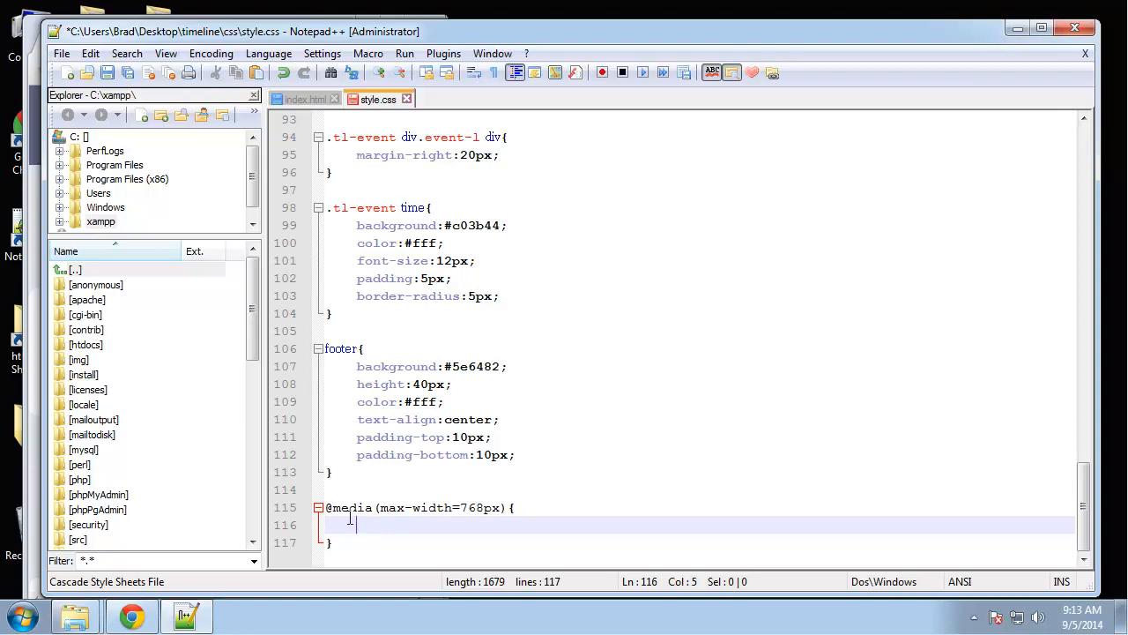
# Add a .container rule with width 95% inside the media query.
pyautogui.write('.container{')
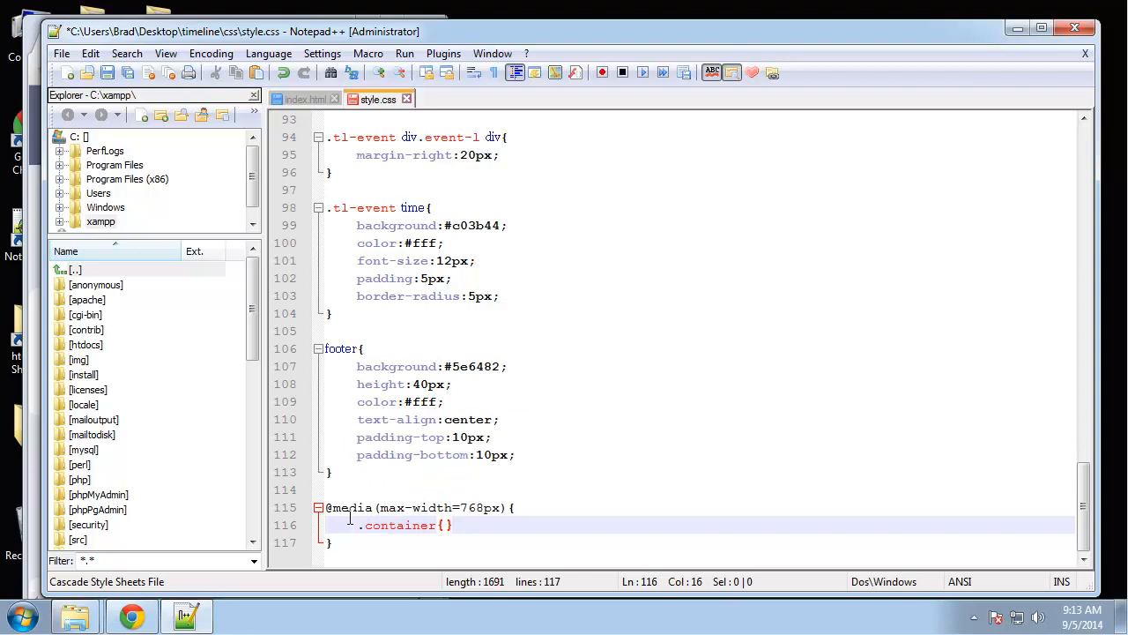
pyautogui.write('width:')
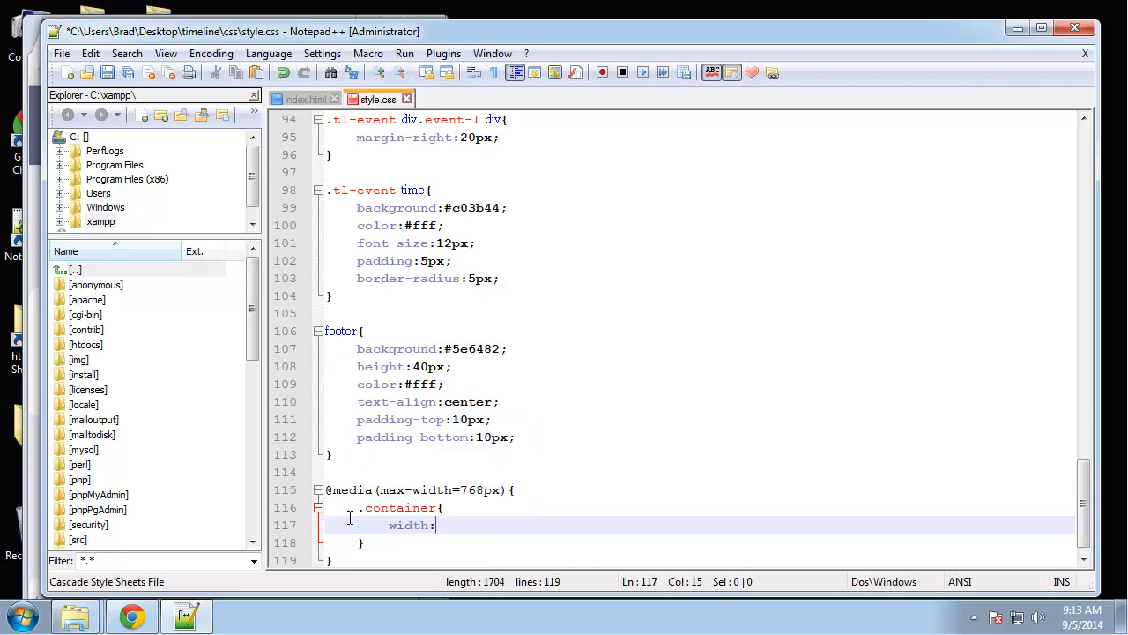
pyautogui.write('95%;')
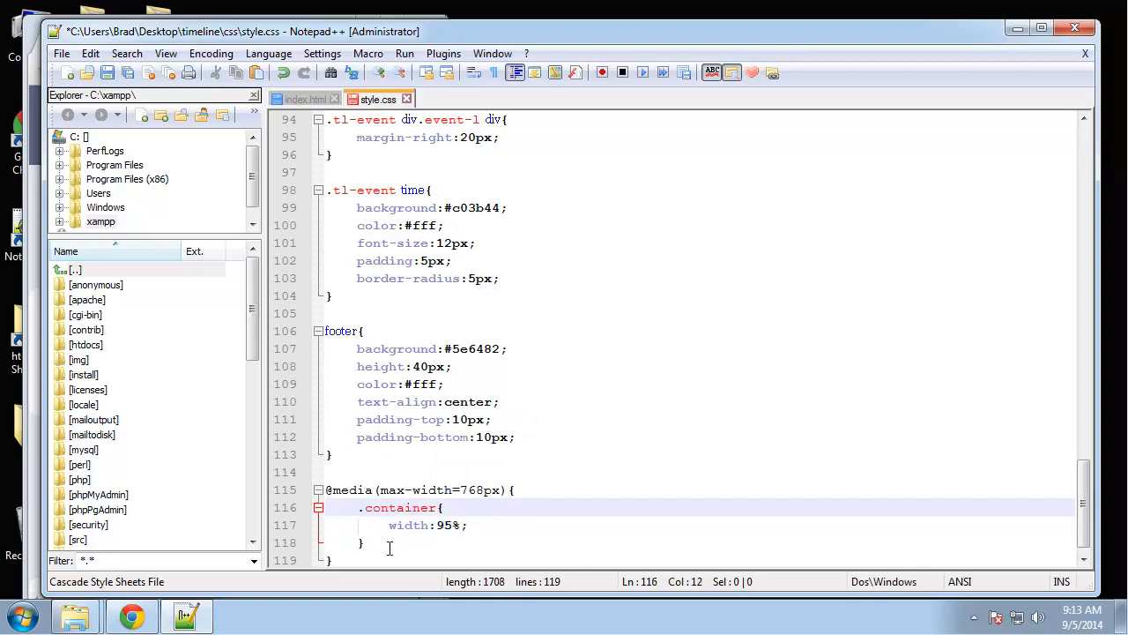
pyautogui.write('hea')
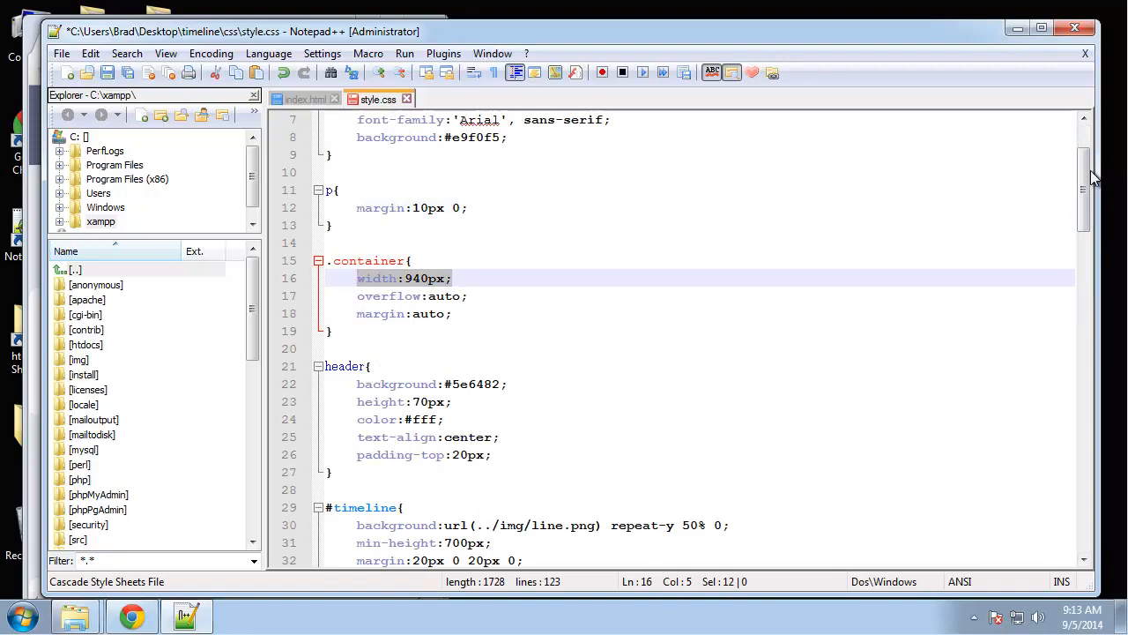
# Scroll back down to the media query, then switch to the Chrome timeline preview.
pyautogui.scroll(-3)
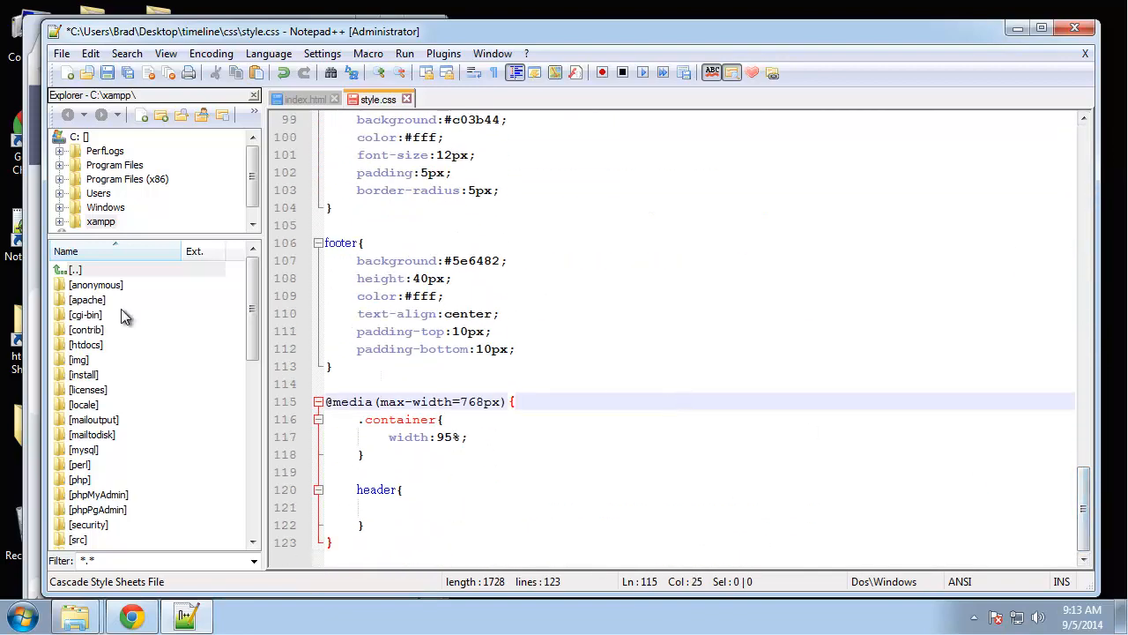
pyautogui.click(131, 616)
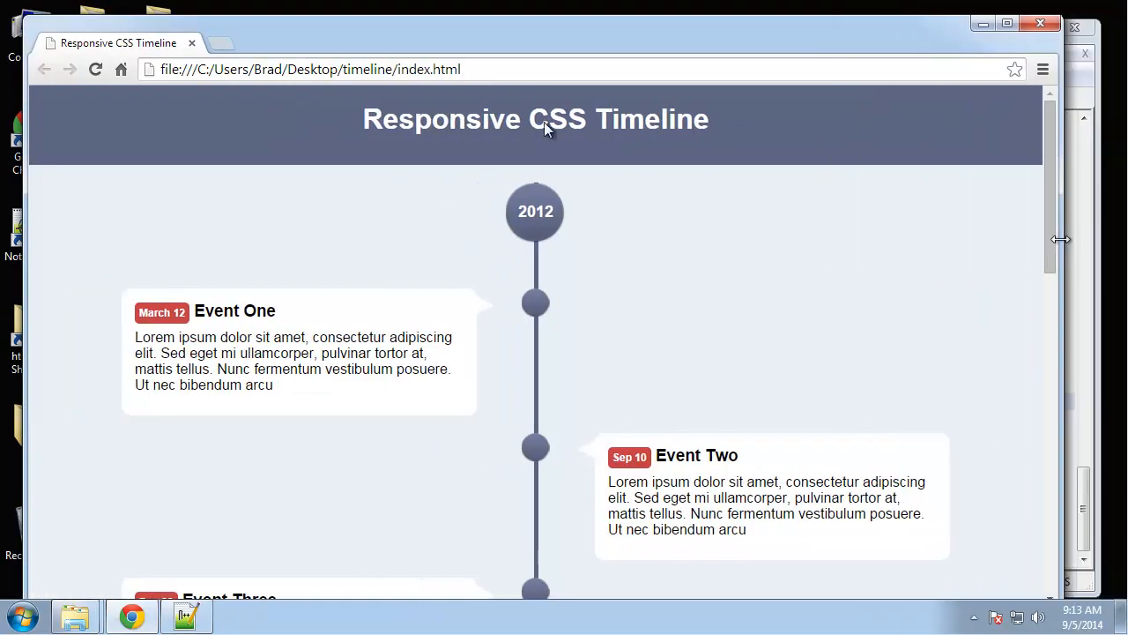
pyautogui.moveTo(1070, 301)
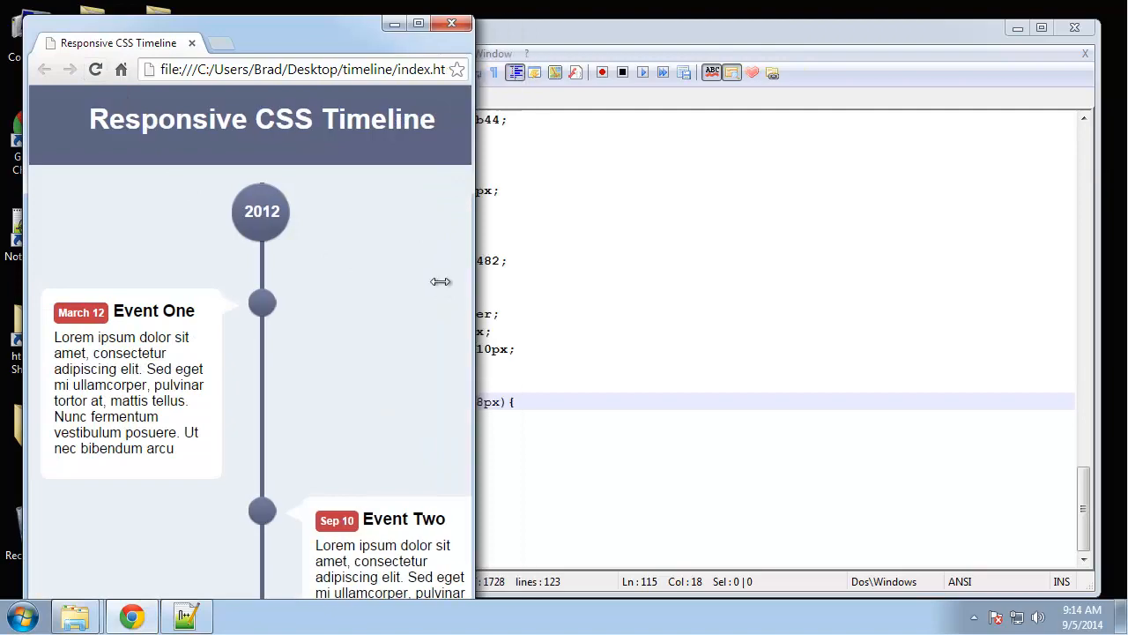
# Drag the Chrome window edge to narrow the timeline page for small-screen testing.
pyautogui.moveTo(471, 280); pyautogui.dragTo(701, 231)
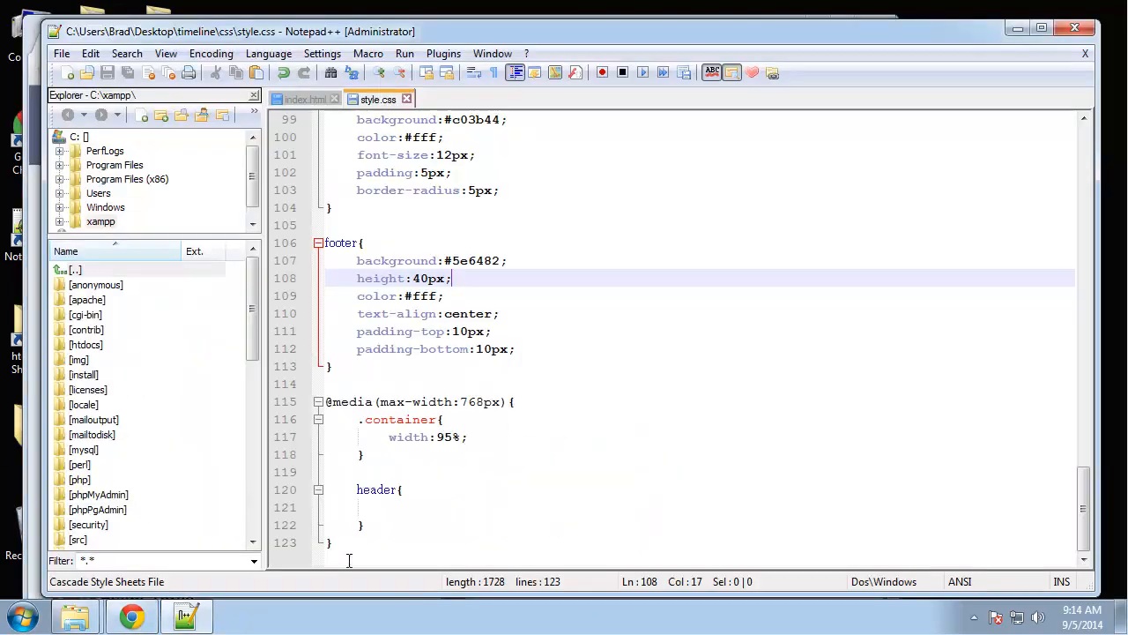
# In the media query, set header height 50px and h1 font-size 23px, then begin #timeline.
pyautogui.click(418, 507)
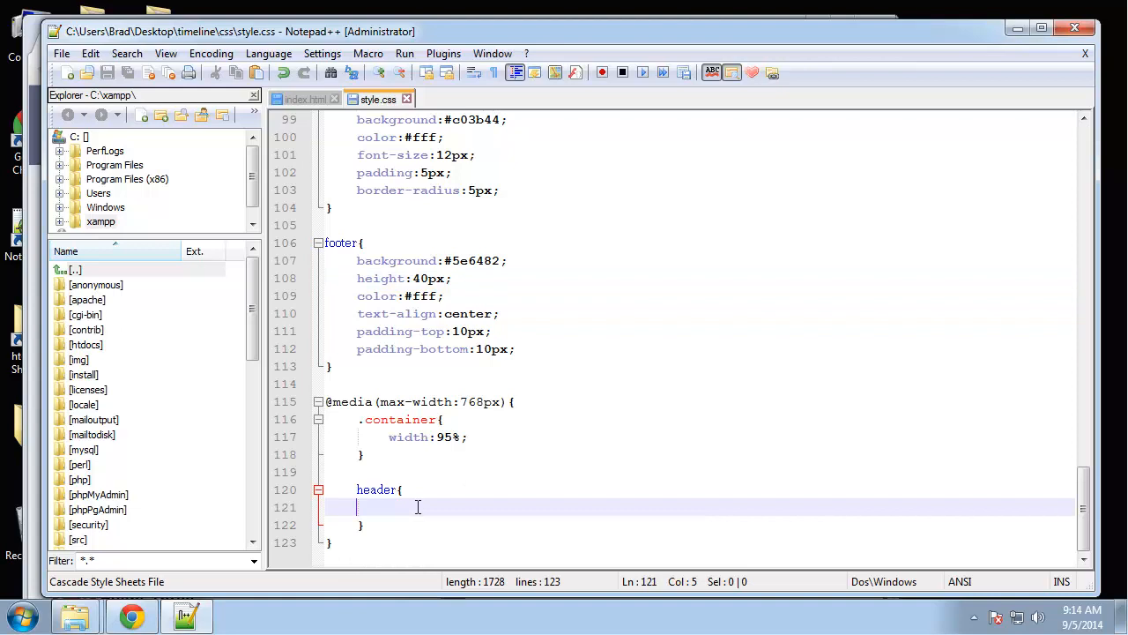
pyautogui.write('height:')
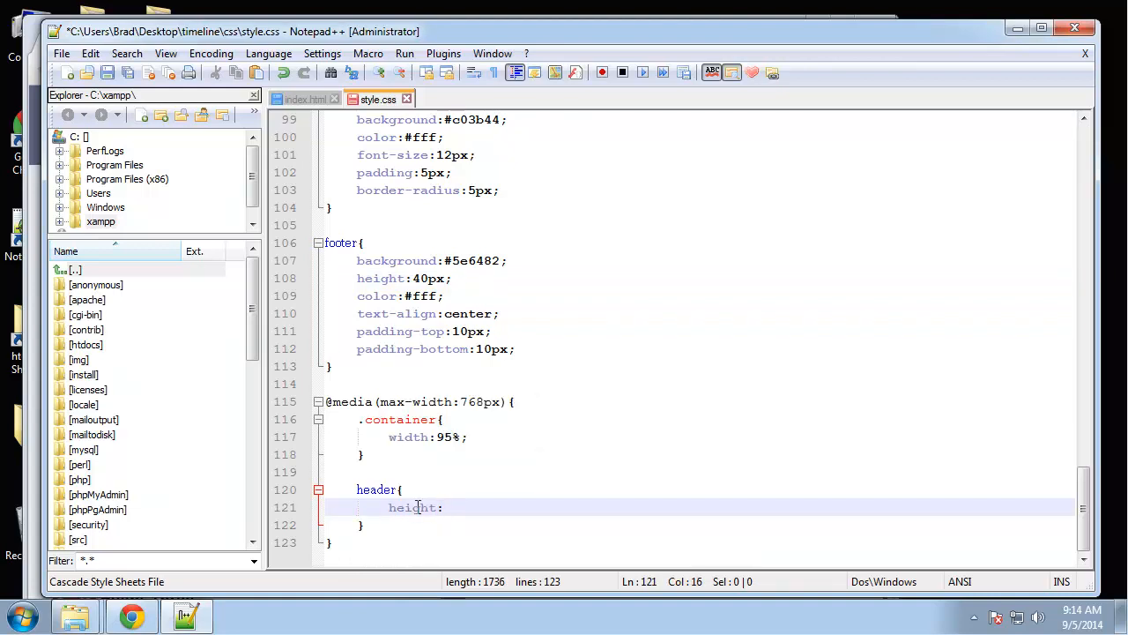
pyautogui.write('50px;')
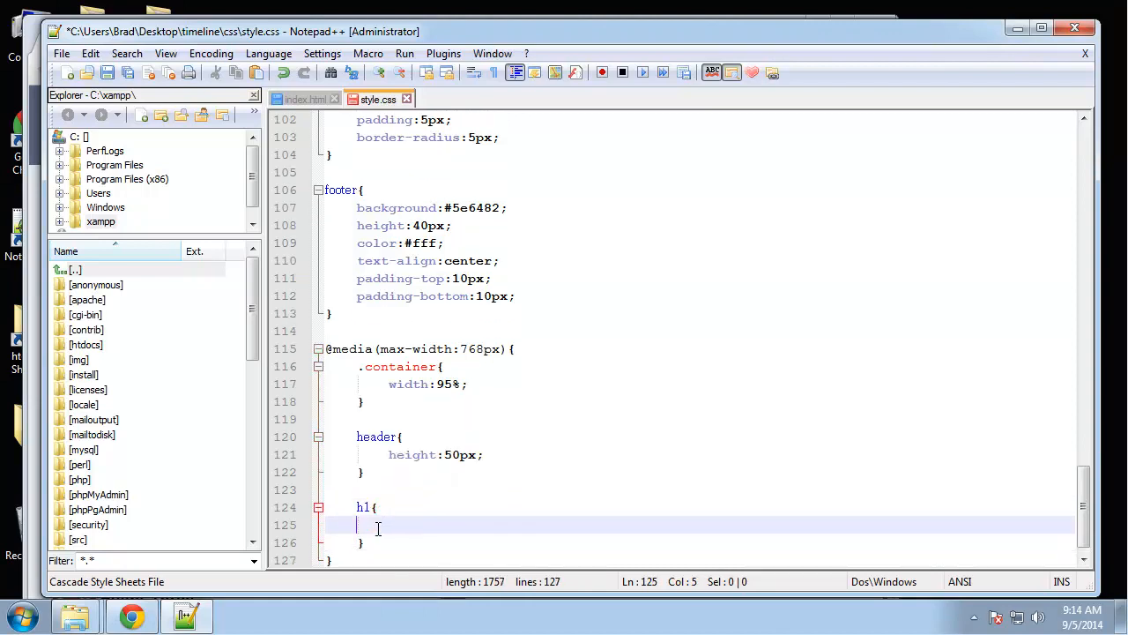
pyautogui.write('font-')
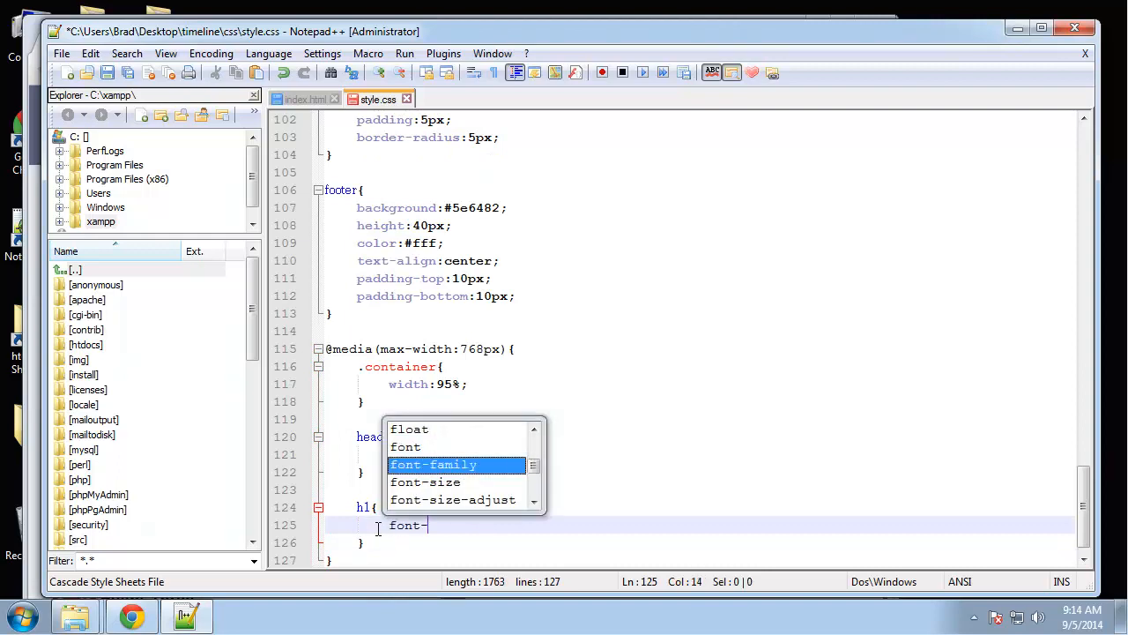
pyautogui.write('size:23px;')
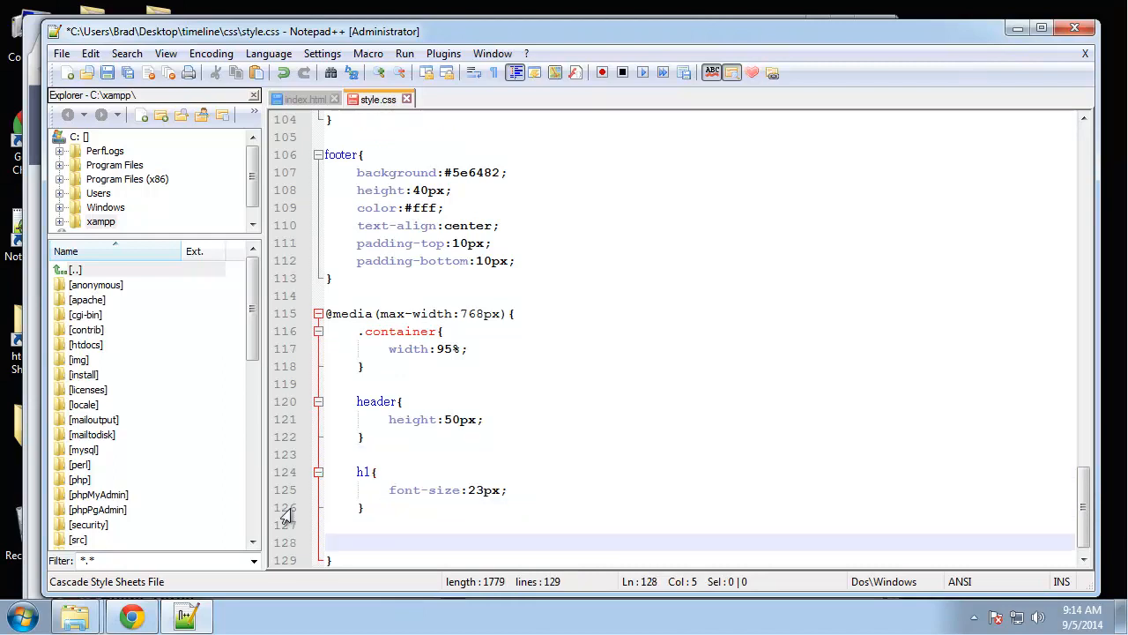
pyautogui.write('timel')
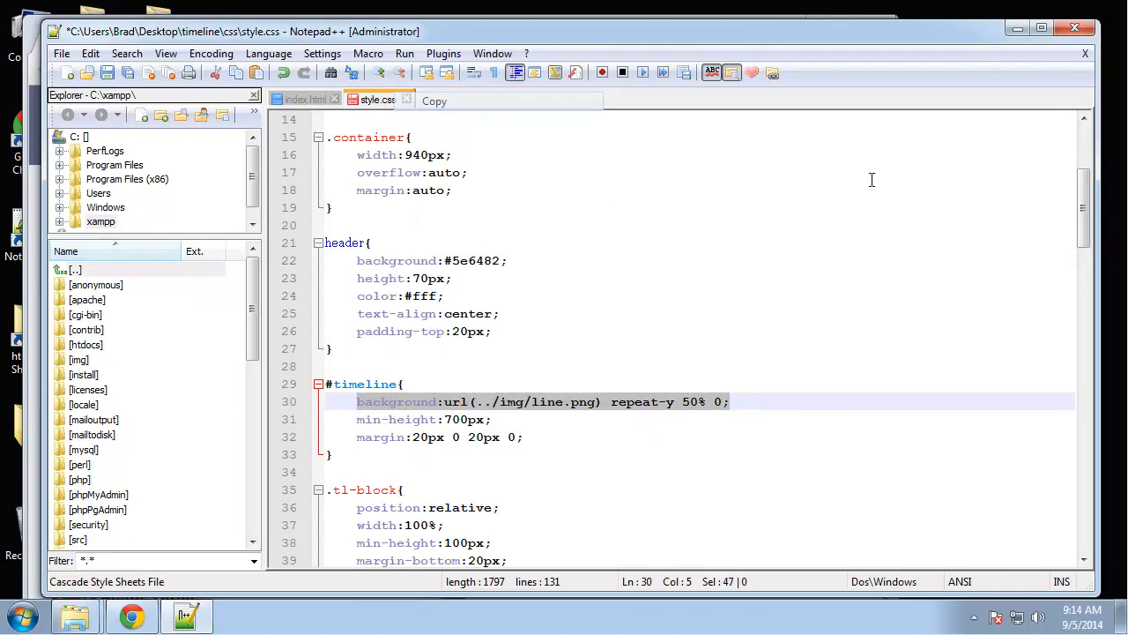
# Add the line.png repeat-y background to the media query's #timeline, positioned at 0 0.
pyautogui.scroll(-3)
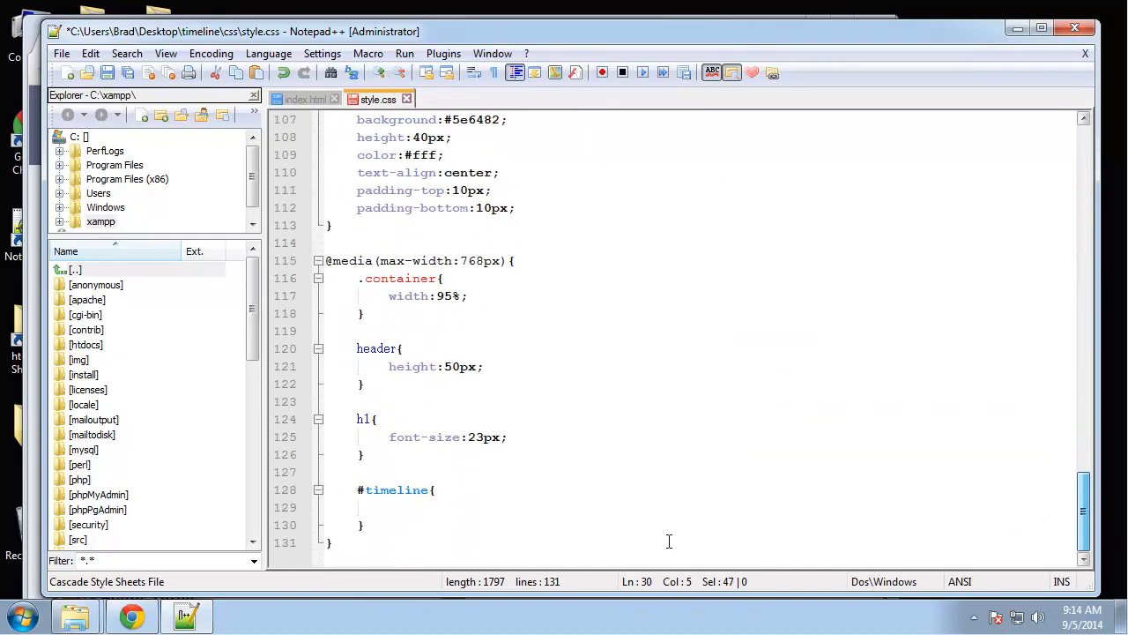
pyautogui.write('background:url(../img/line.png) repeat-y 50% 0;')
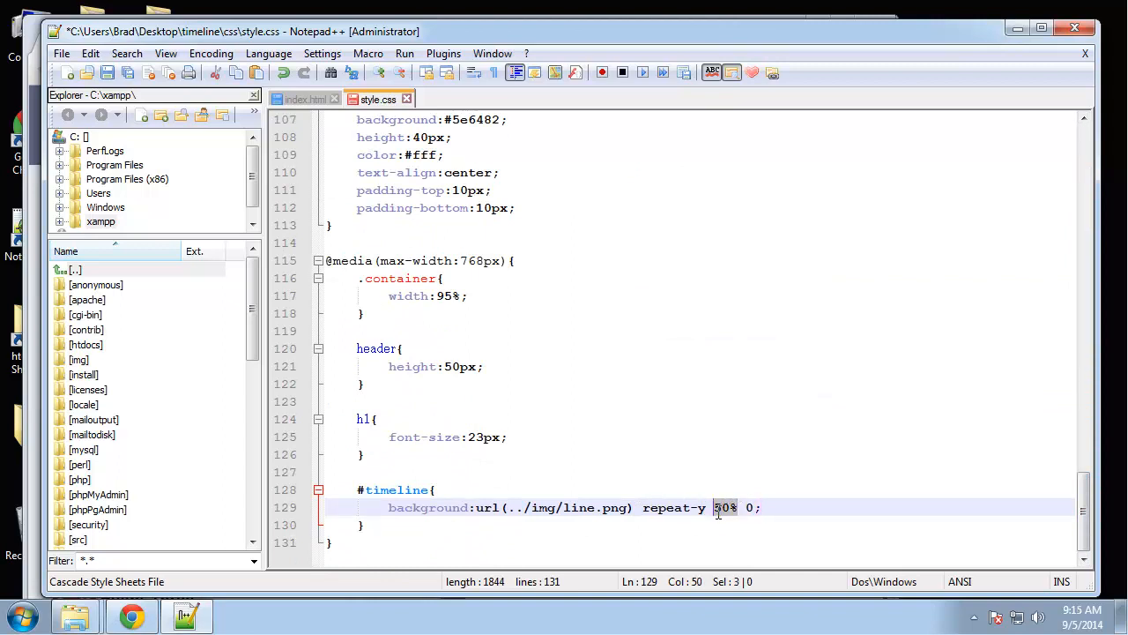
pyautogui.write('0')
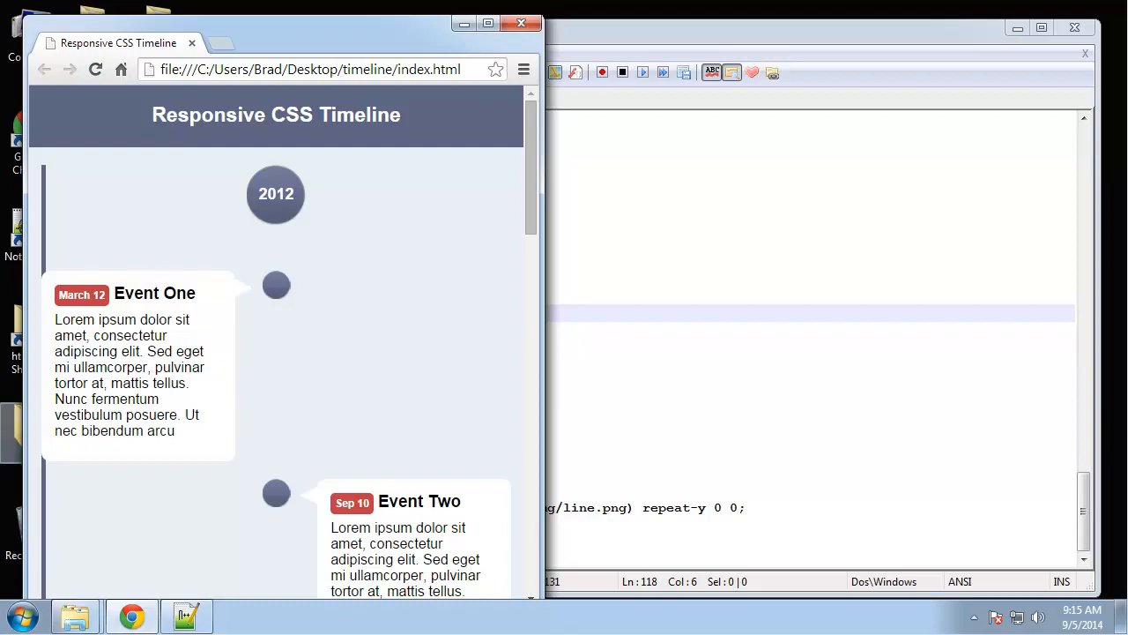
pyautogui.moveTo(328, 265)
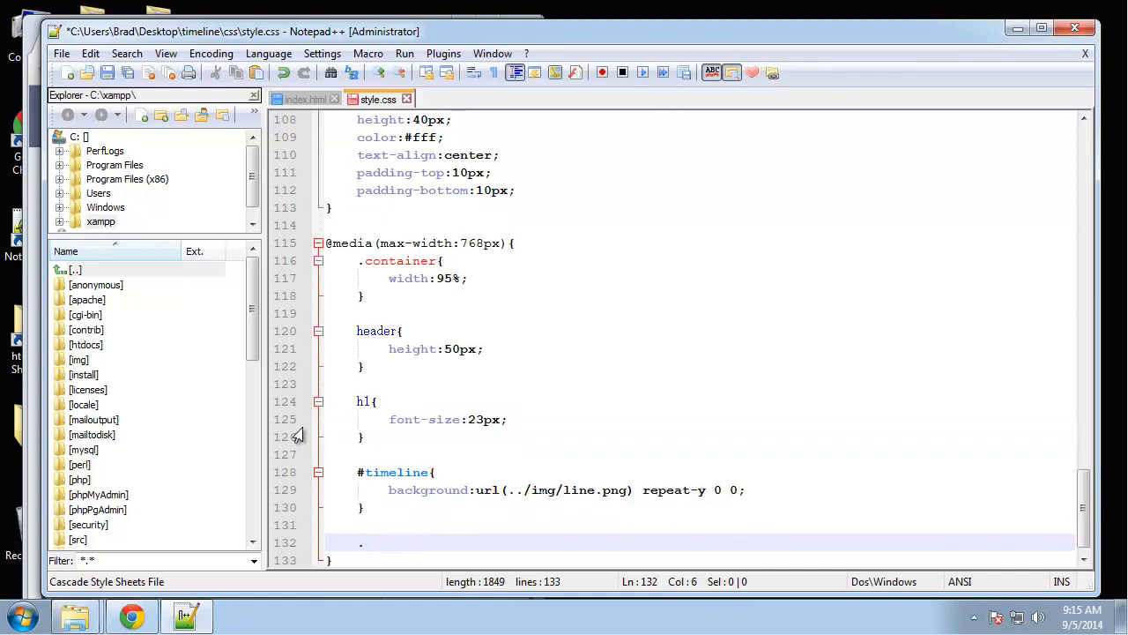
# Add a narrow-screen .tl-year rule, delete its display, width and height, and select margin auto.
pyautogui.write('tl-year{')
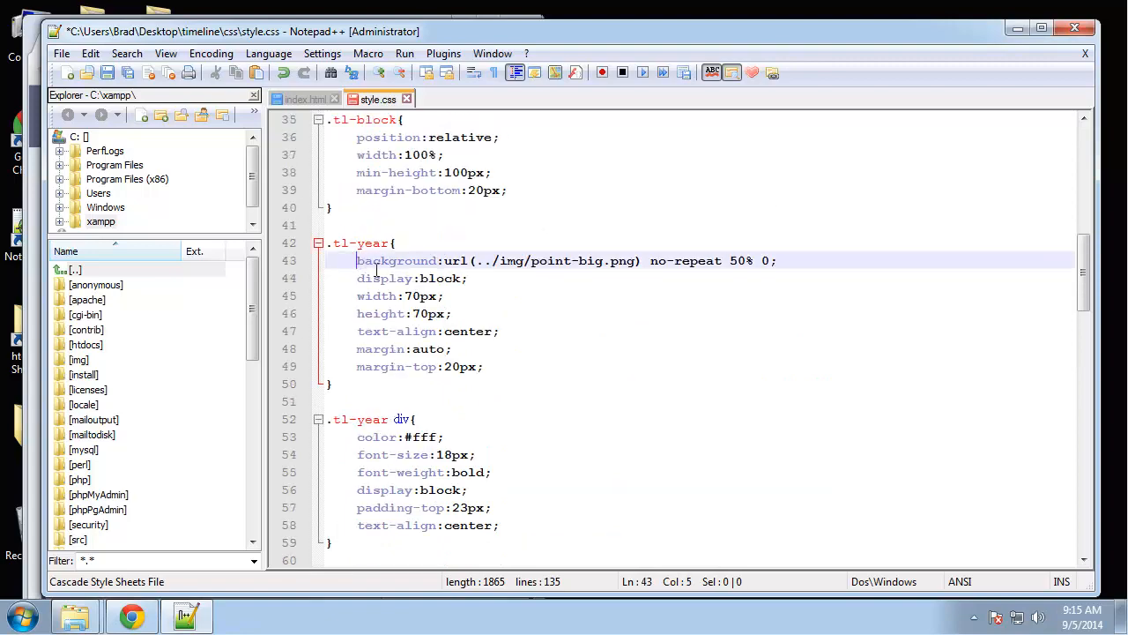
pyautogui.moveTo(356, 260); pyautogui.dragTo(482, 366)
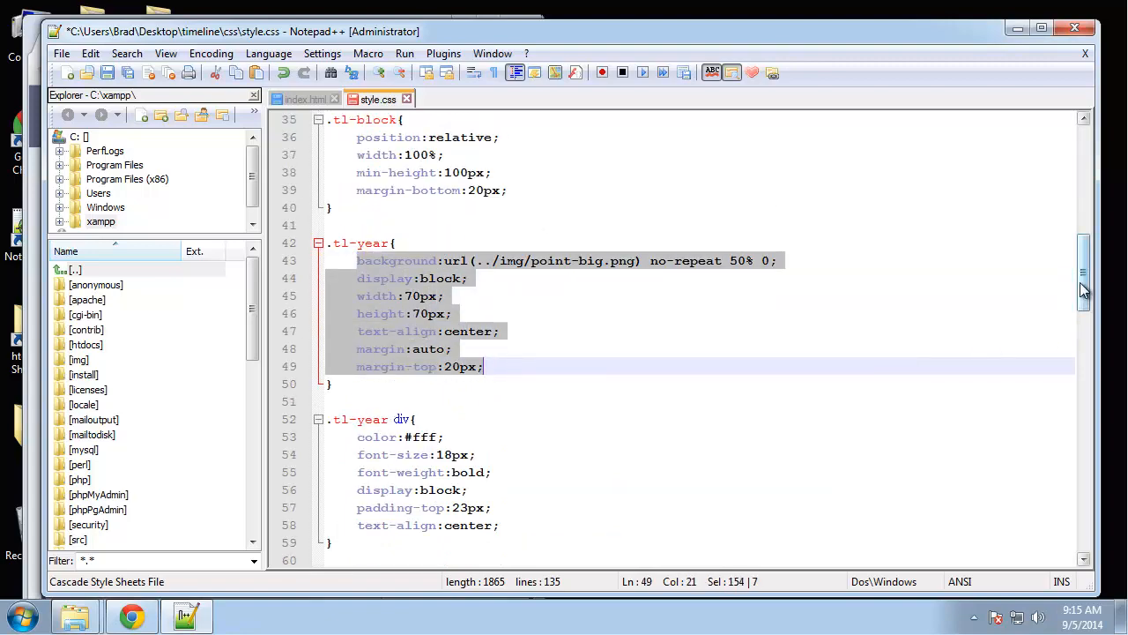
pyautogui.scroll(-3)
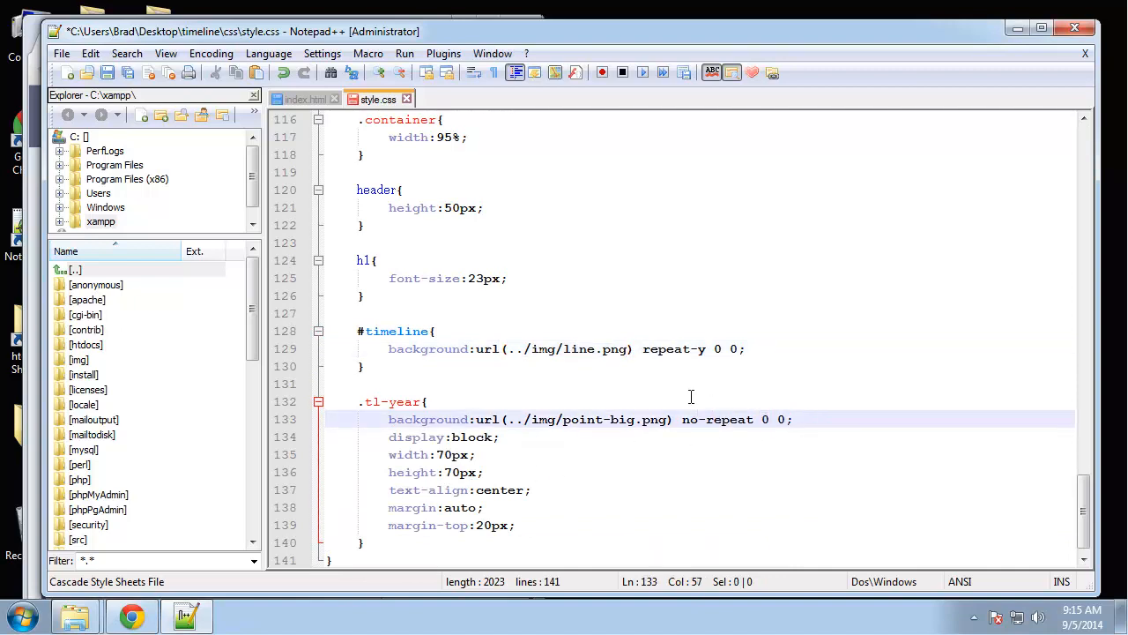
pyautogui.moveTo(571, 502)
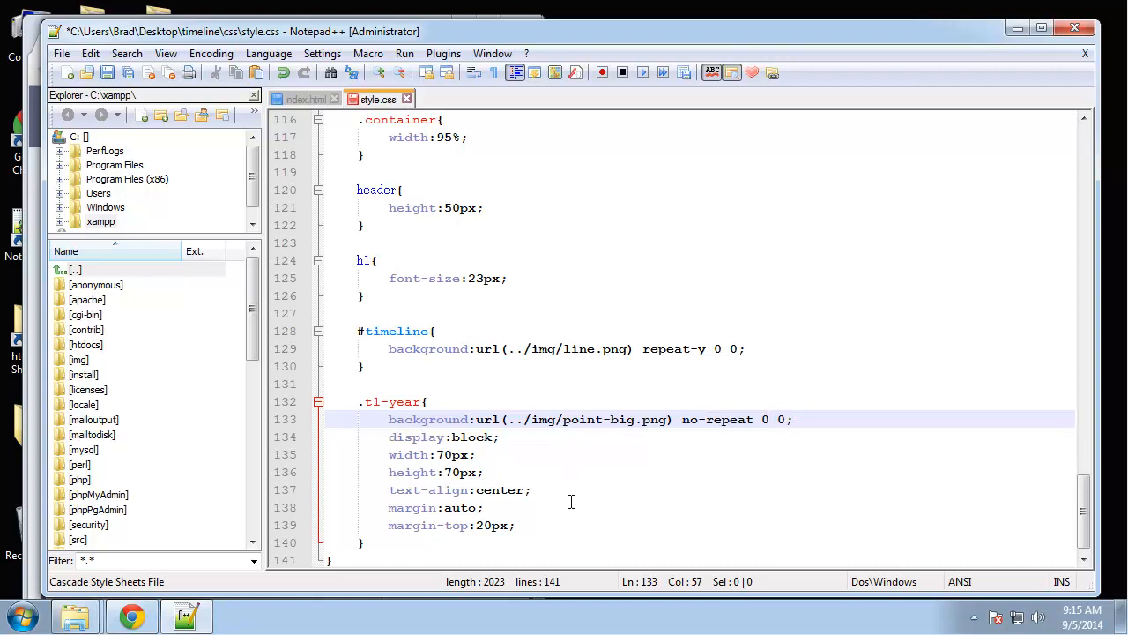
pyautogui.moveTo(512, 472)
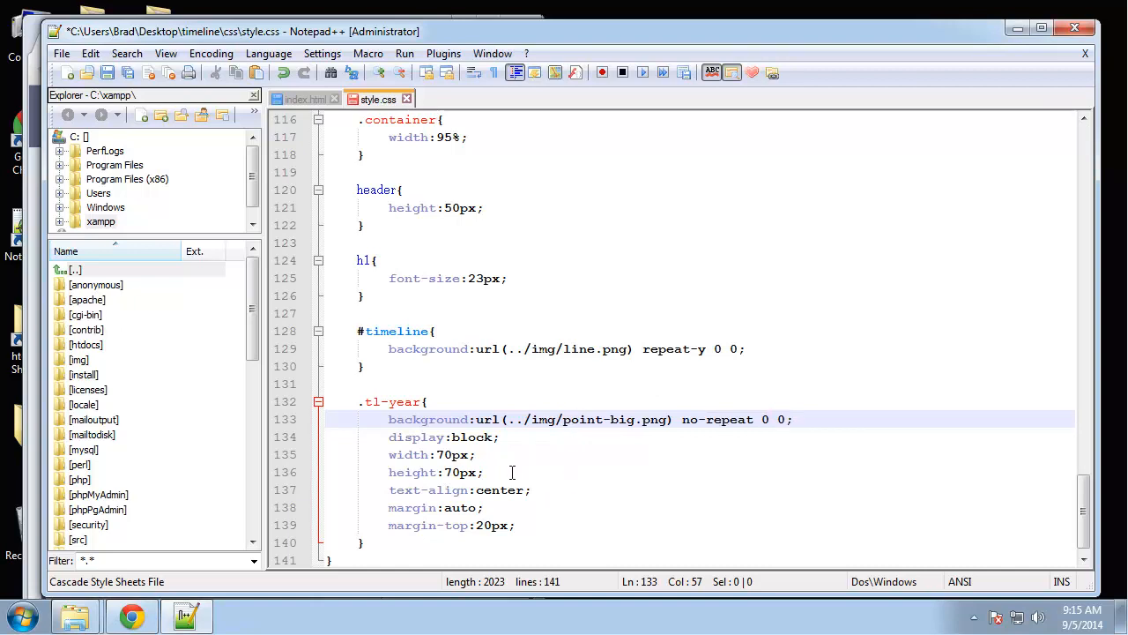
pyautogui.moveTo(388, 436); pyautogui.dragTo(482, 471)
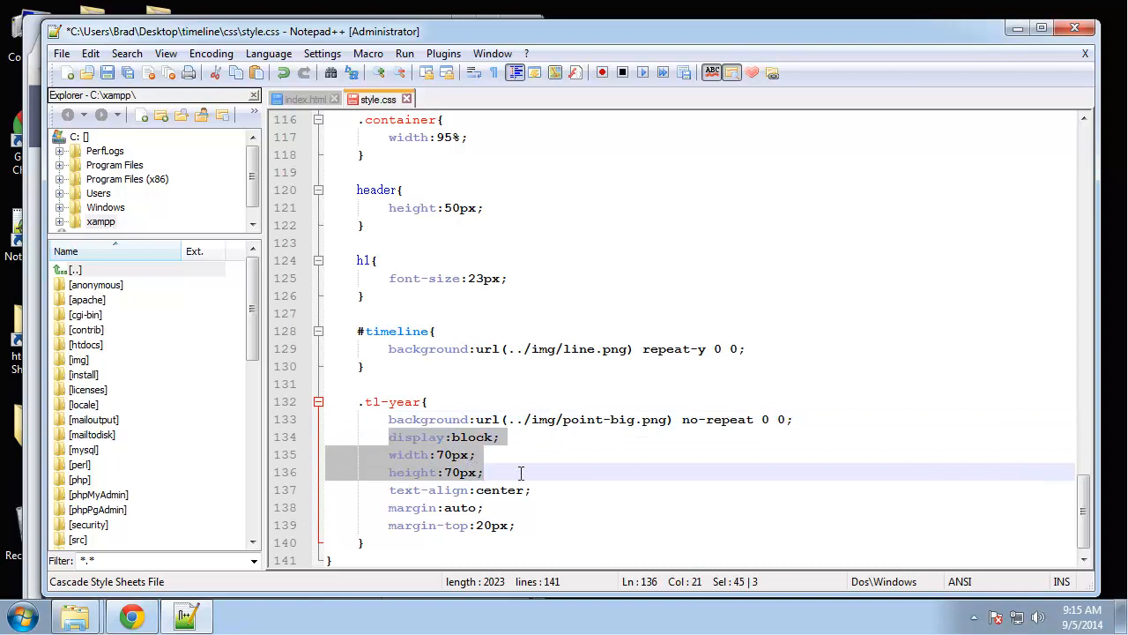
pyautogui.press('Delete')
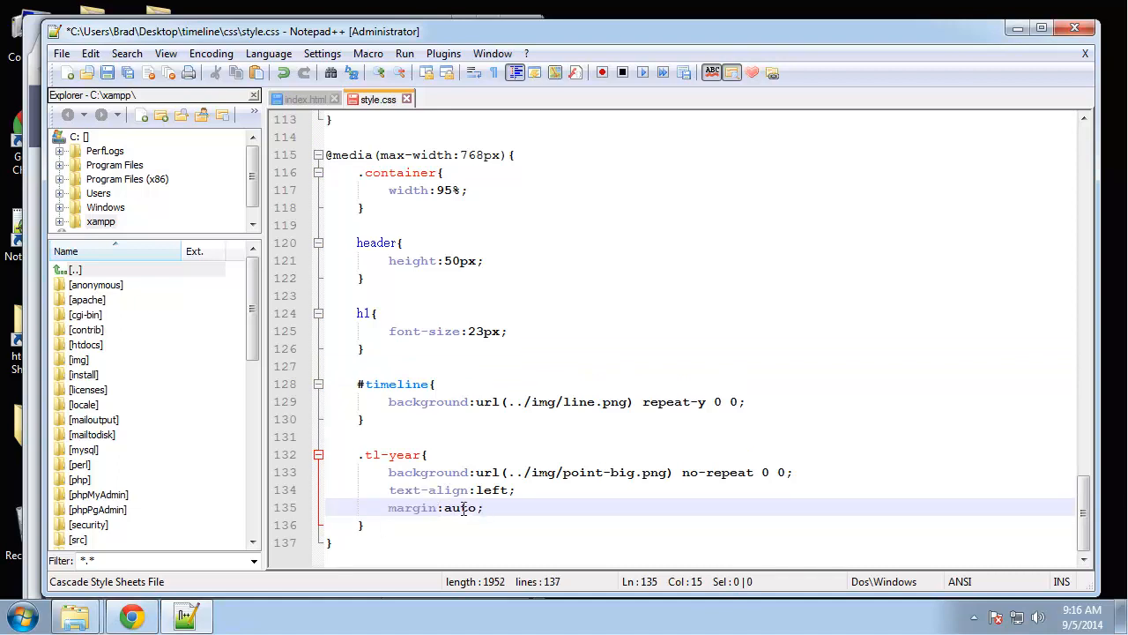
pyautogui.doubleClick(459, 507)
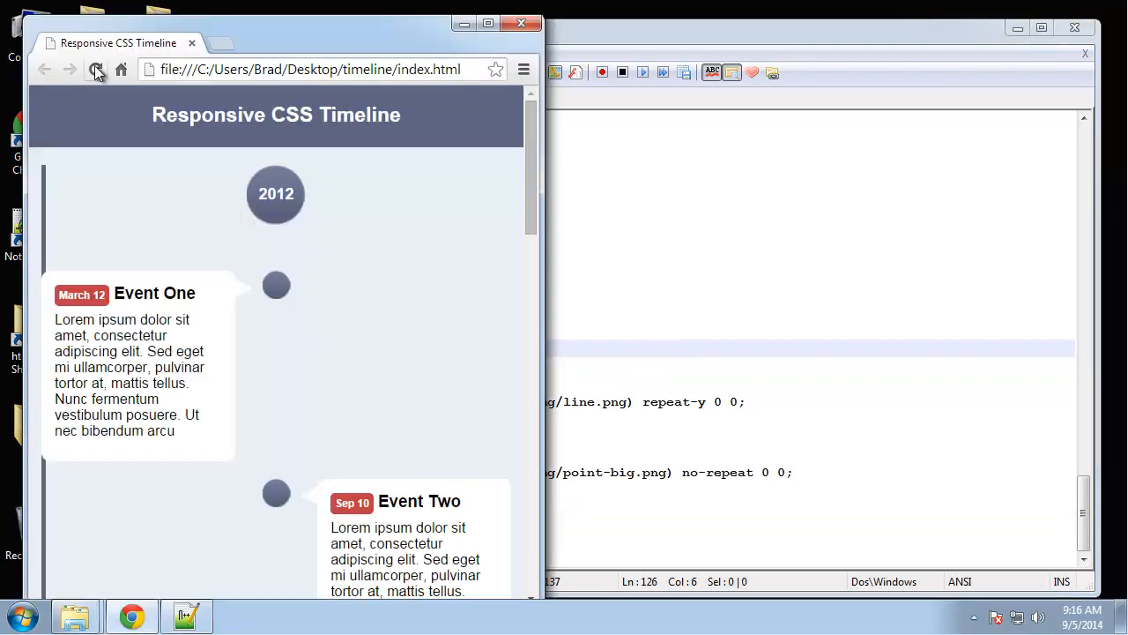
# Reload the narrow Chrome page to confirm the 2012 marker sits on the left line.
pyautogui.scroll(-3)
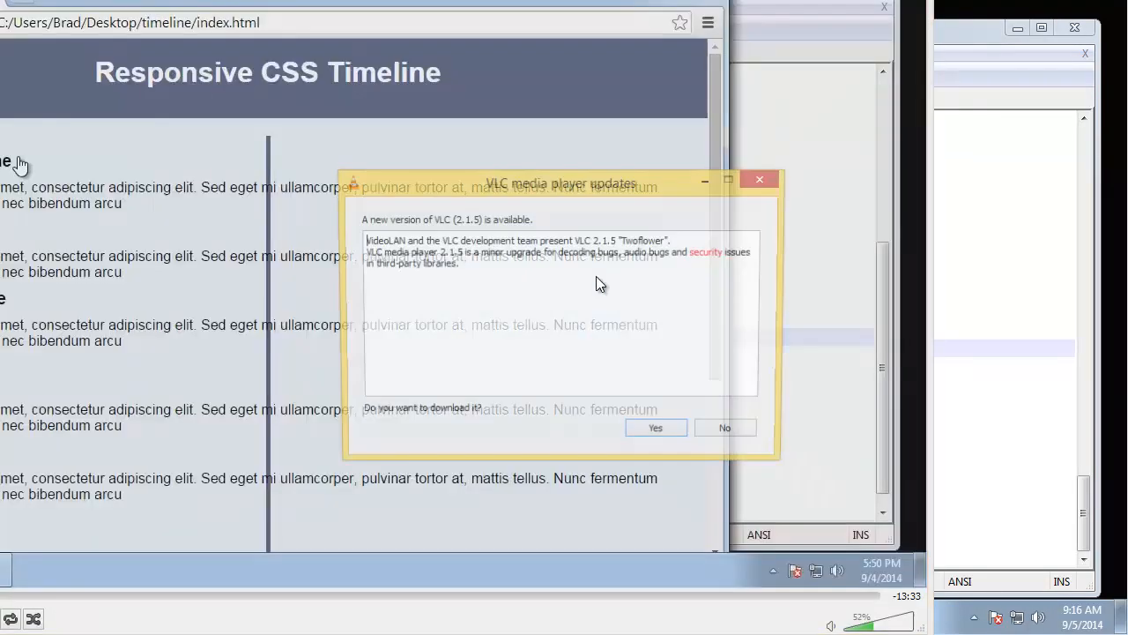
pyautogui.click(724, 427)
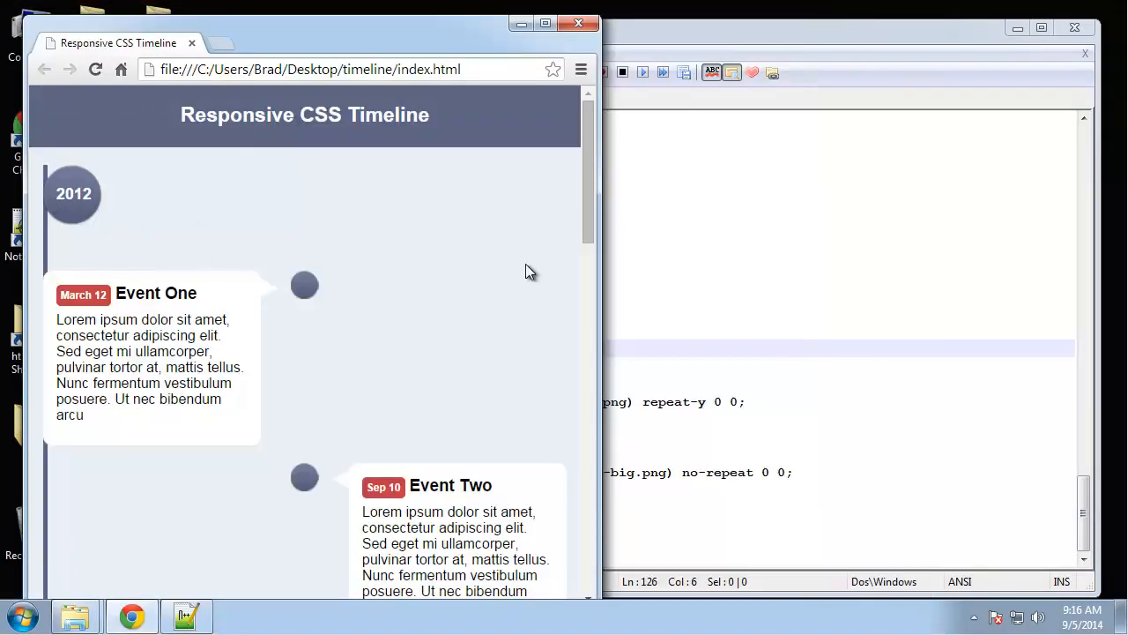
pyautogui.moveTo(731, 273)
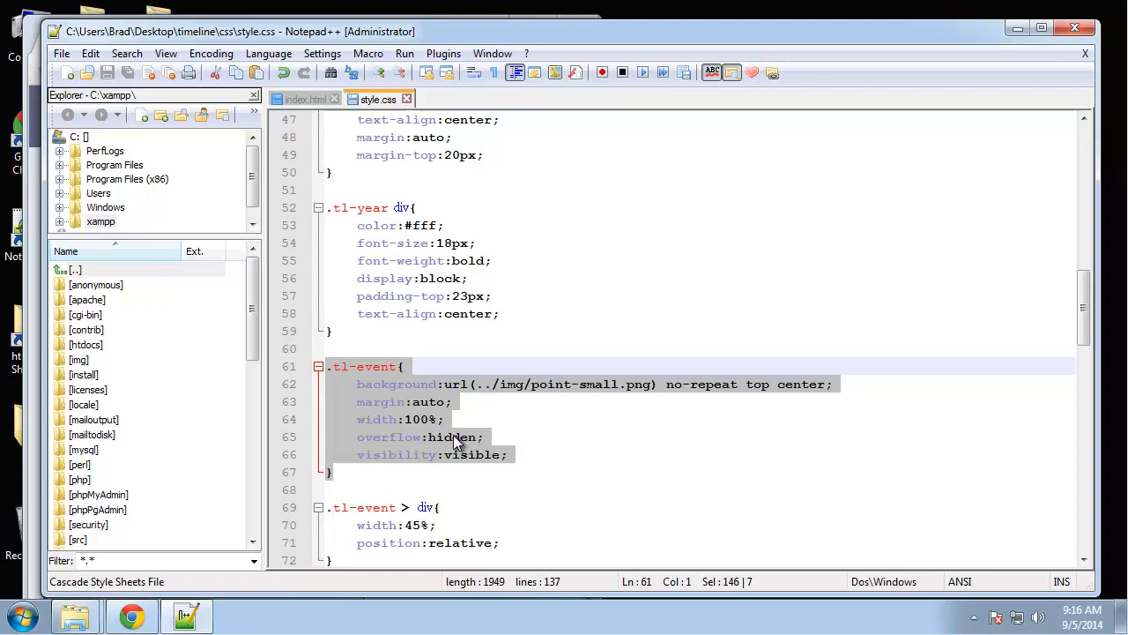
# Add a .tl-event rule placing the small point background at 16px 0.
pyautogui.scroll(-3)
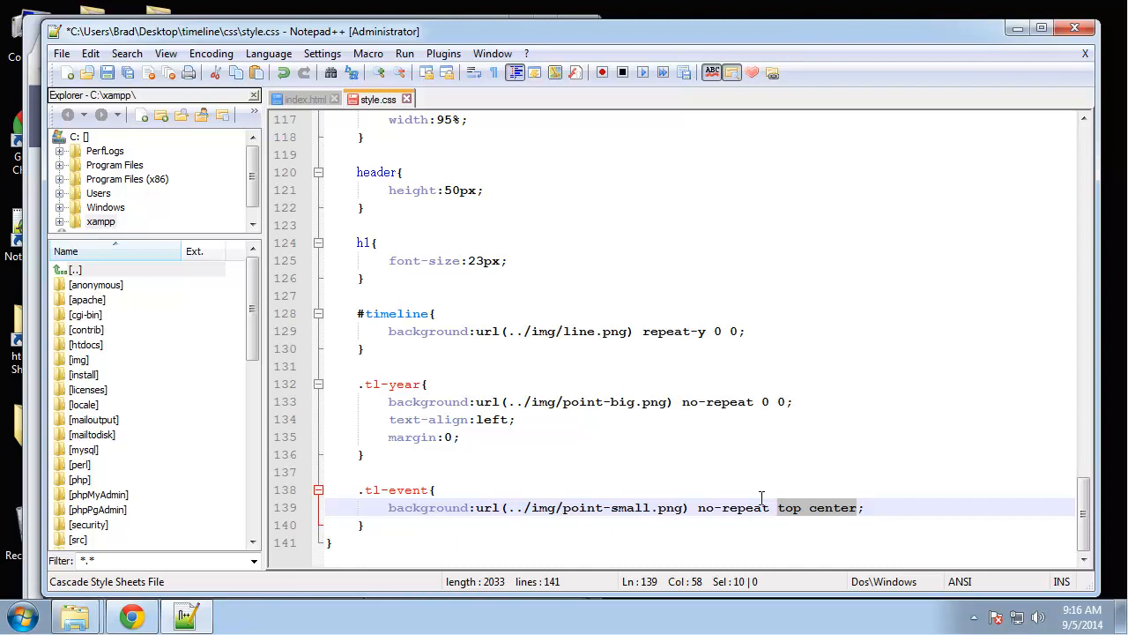
pyautogui.write('16px')
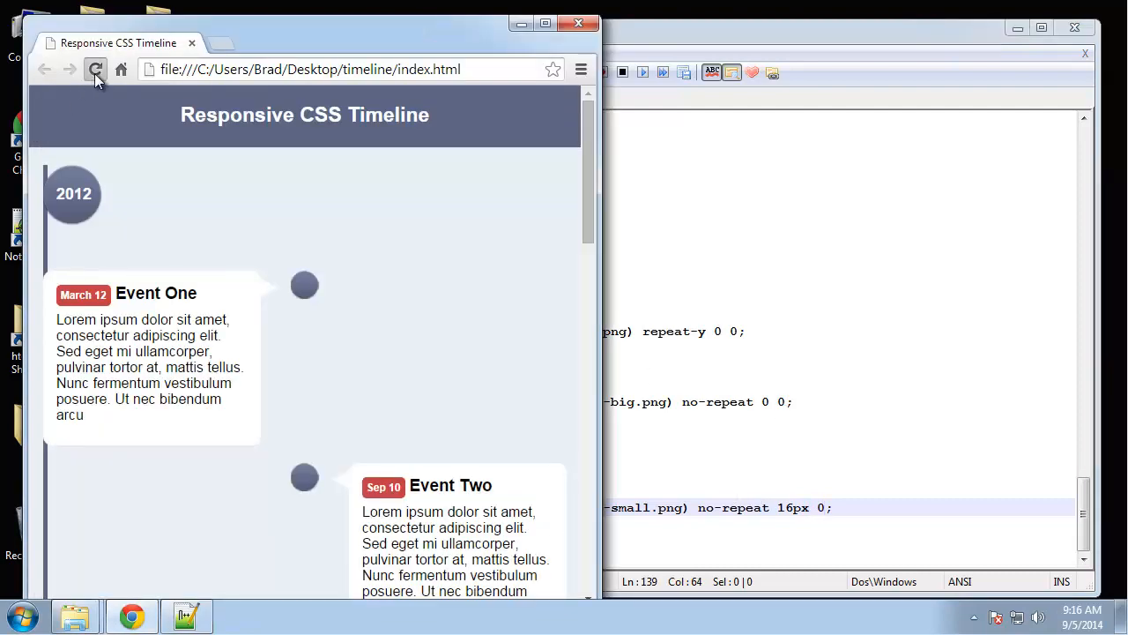
# Reload the Chrome timeline page to check where the event points sit.
pyautogui.click(96, 70)
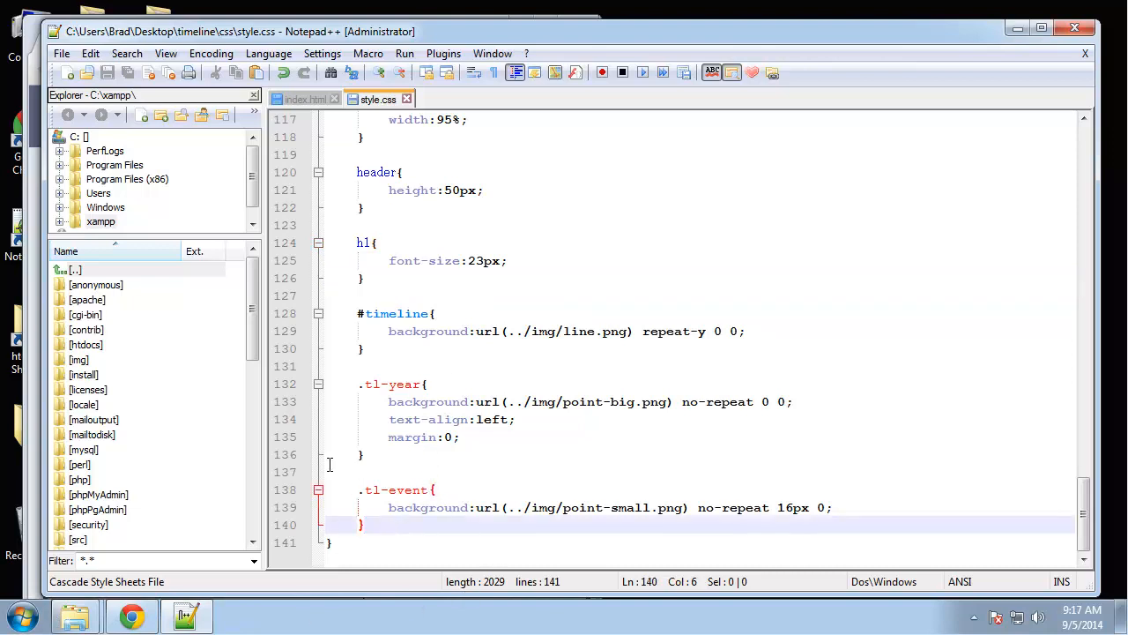
# Type a .tl-event div rule with width 85% and position relative.
pyautogui.write('.tl-event div{')
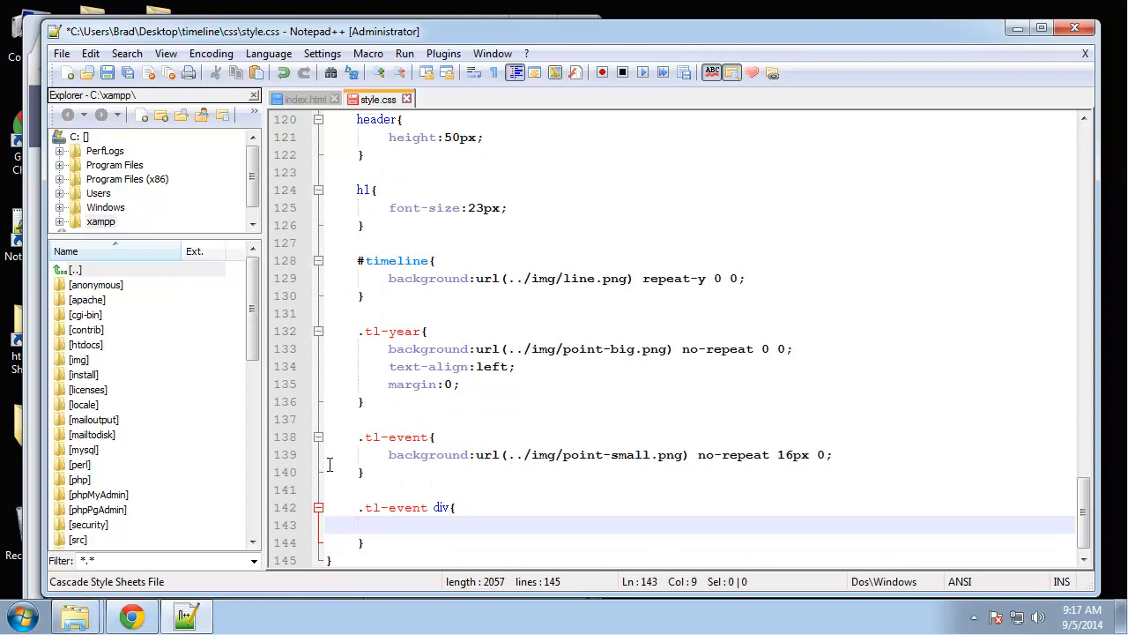
pyautogui.write('width:')
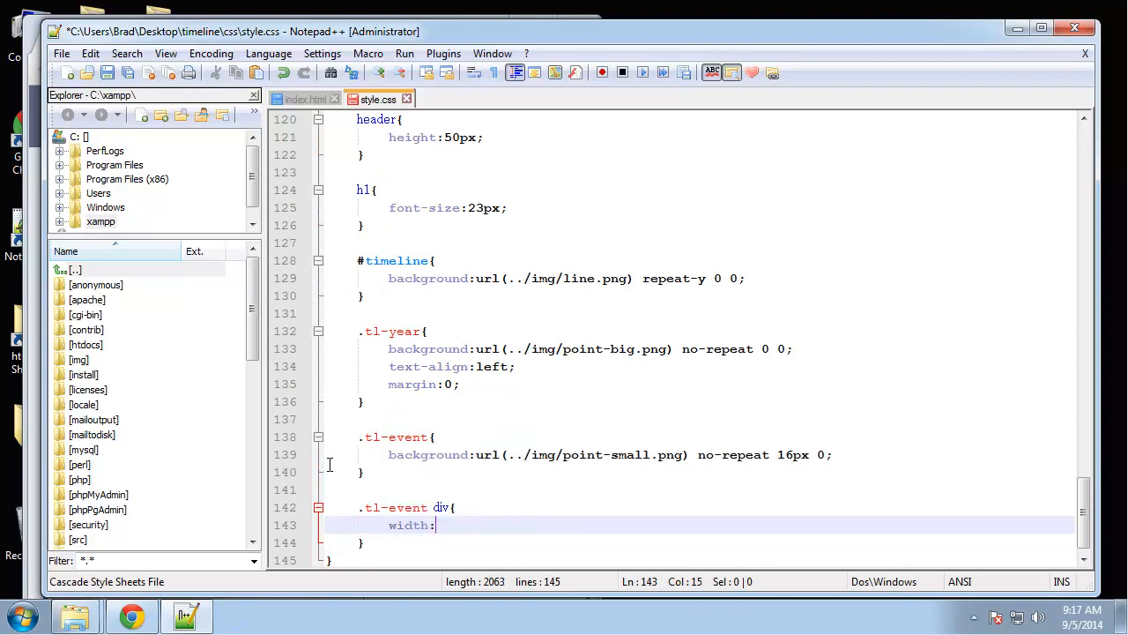
pyautogui.write('85%')
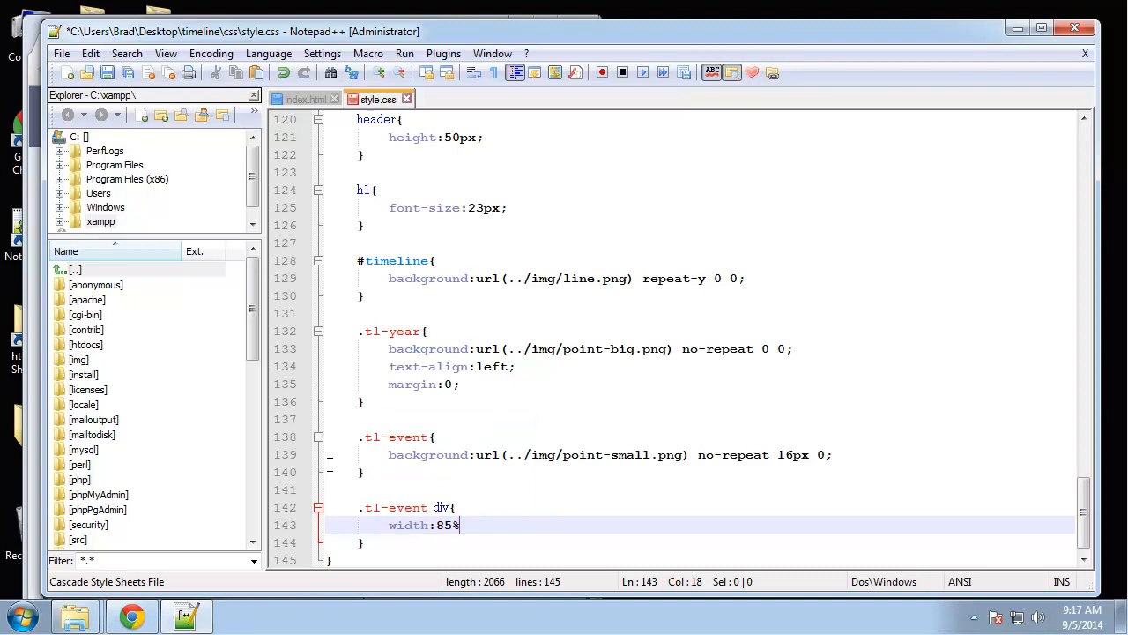
pyautogui.write('po')
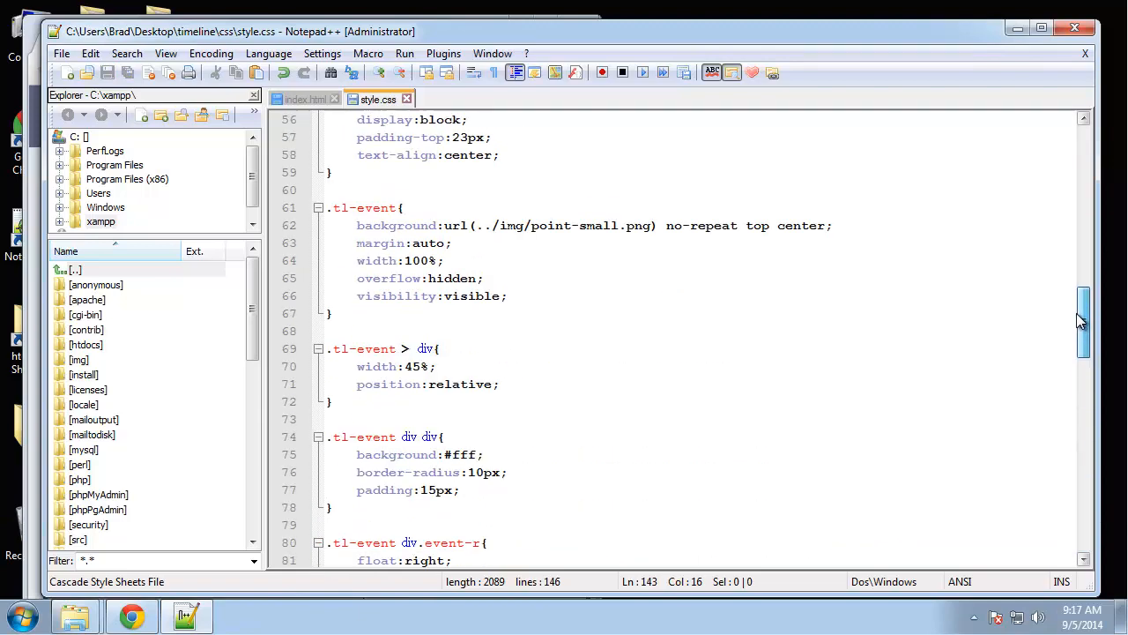
# Make the media query's .tl-event div.event-l rule float right with background at 0 0.
pyautogui.scroll(-3)
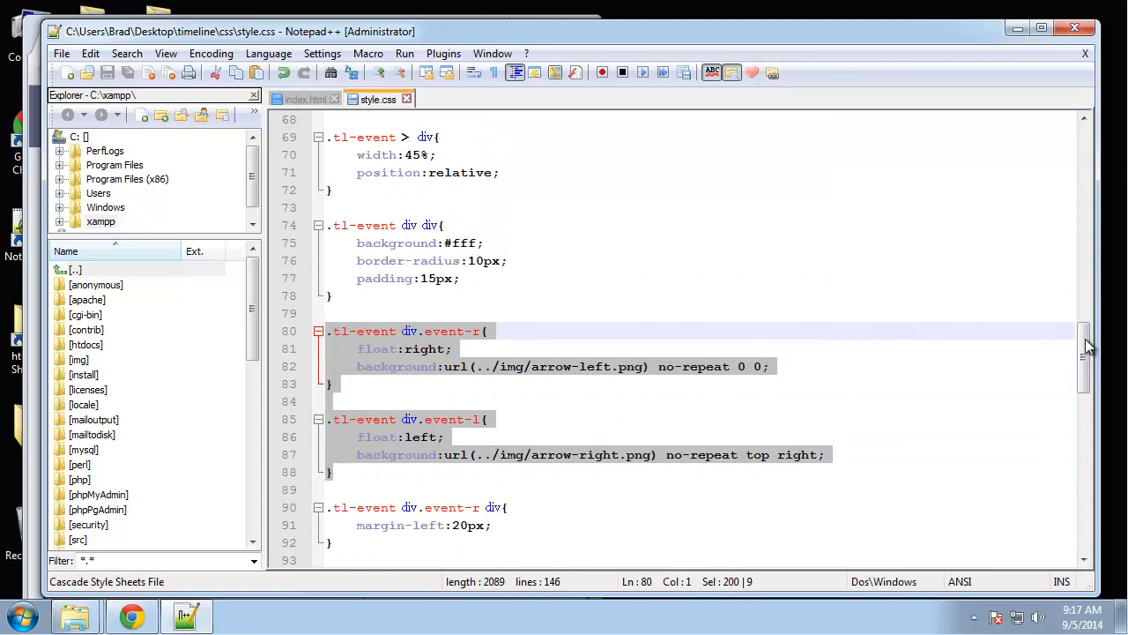
pyautogui.scroll(-3)
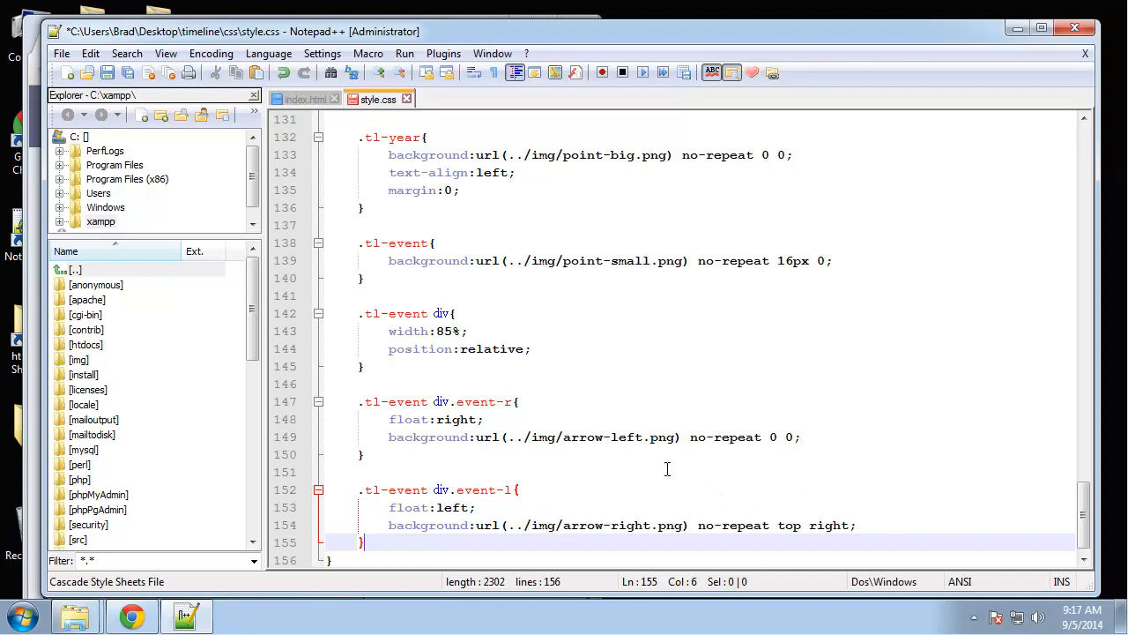
pyautogui.scroll(-3)
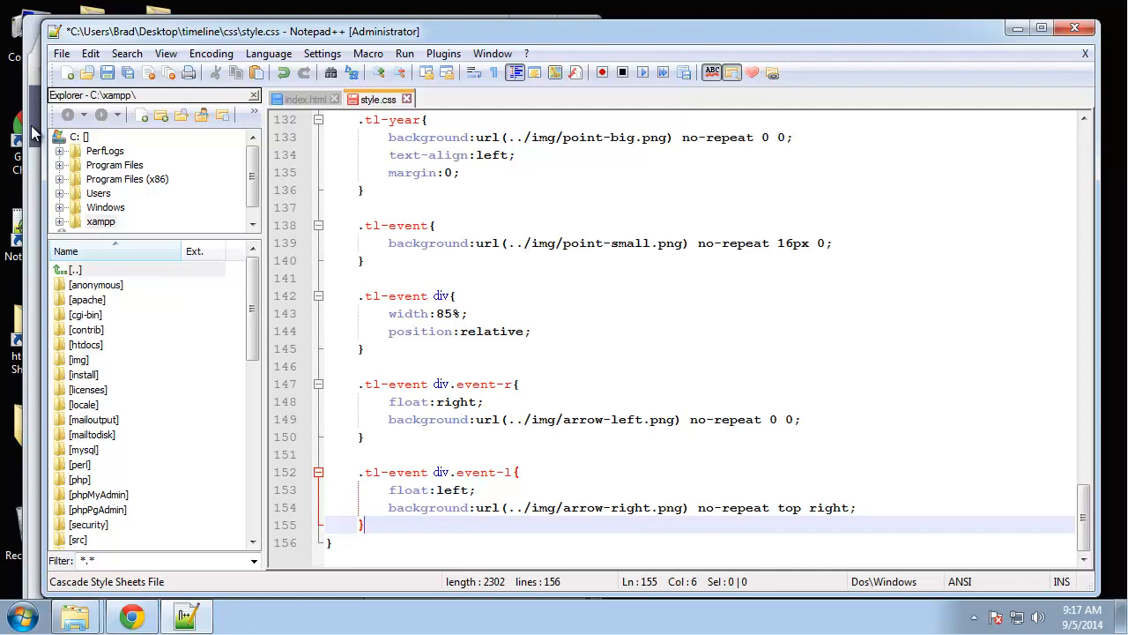
pyautogui.click(130, 615)
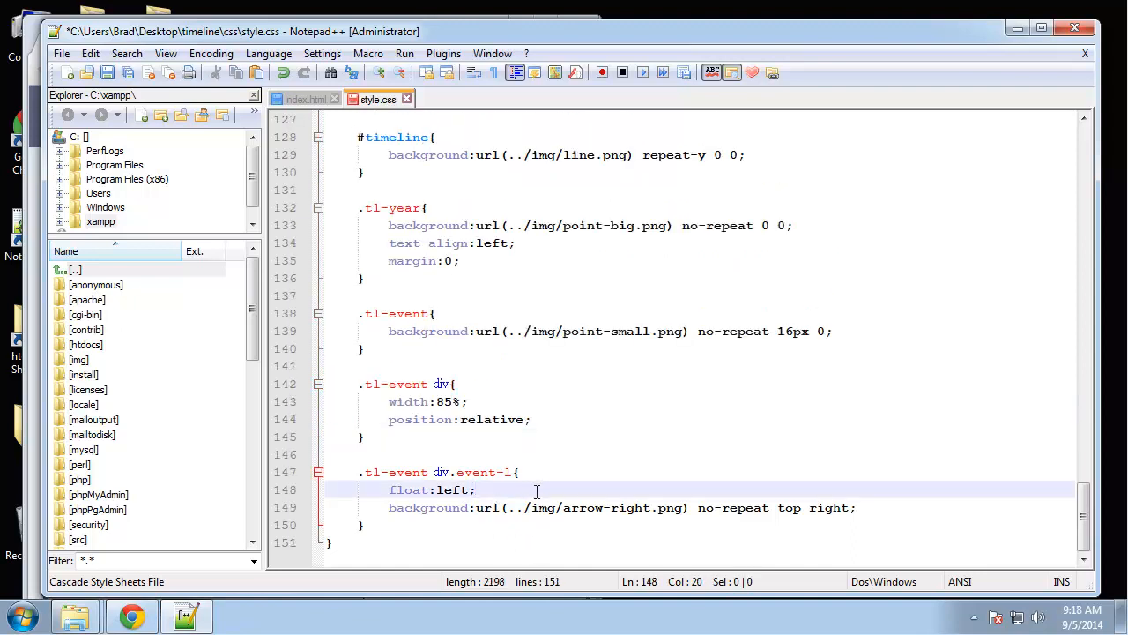
pyautogui.doubleClick(452, 490)
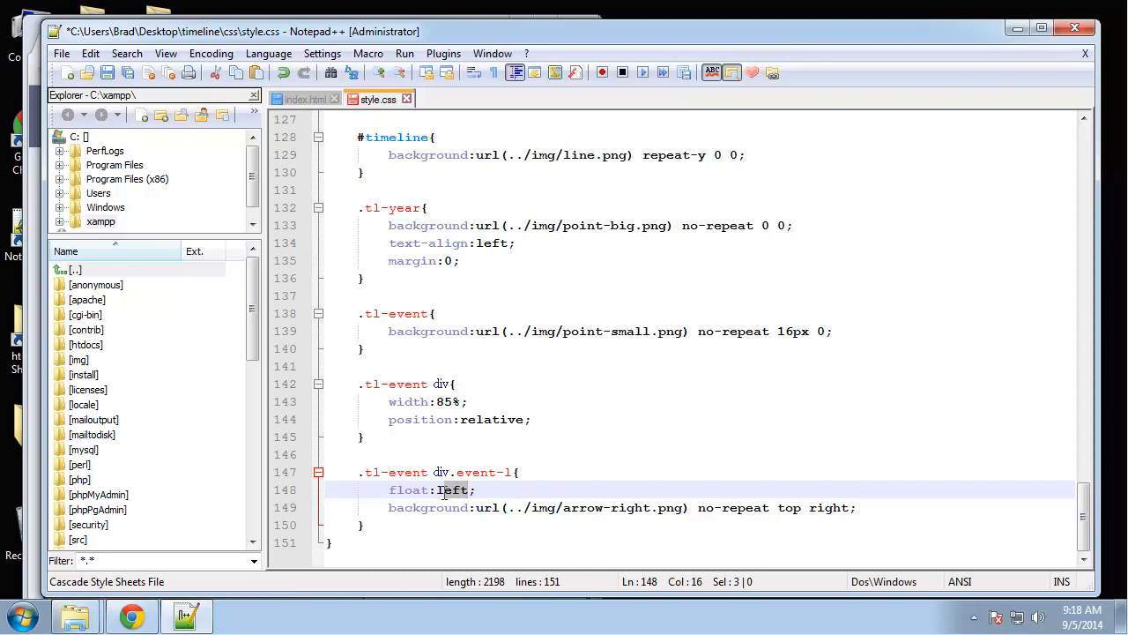
pyautogui.write('righ')
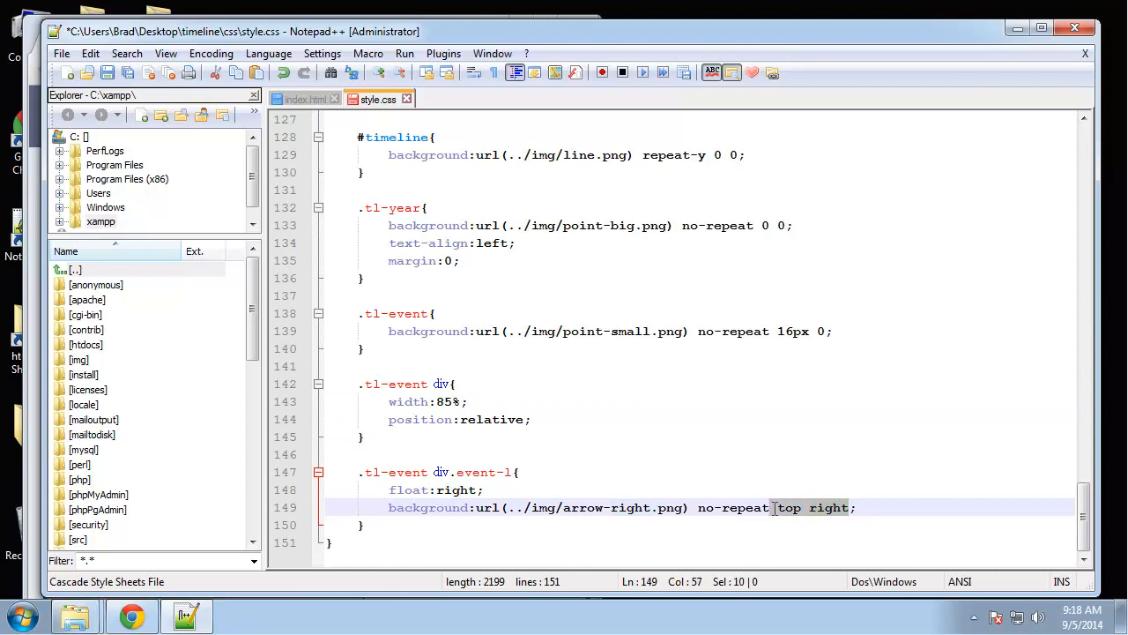
pyautogui.write('0 0')
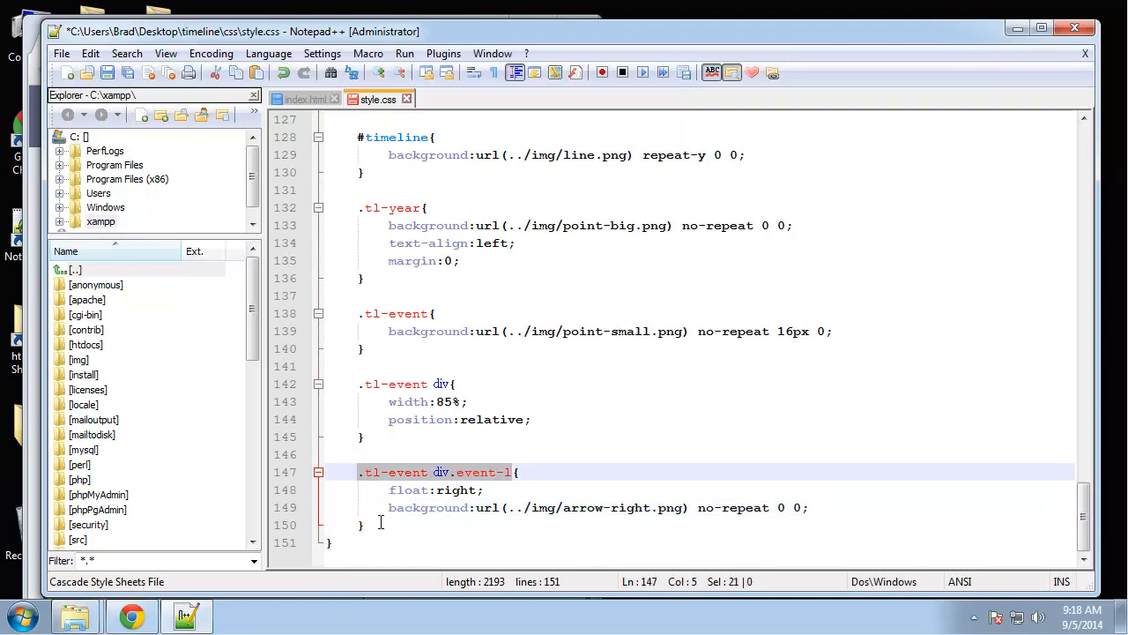
# Add a .tl-event div.event-l div { margin-left:20px; } rule below the event-l rule.
pyautogui.write('.tl-event div.event-l')
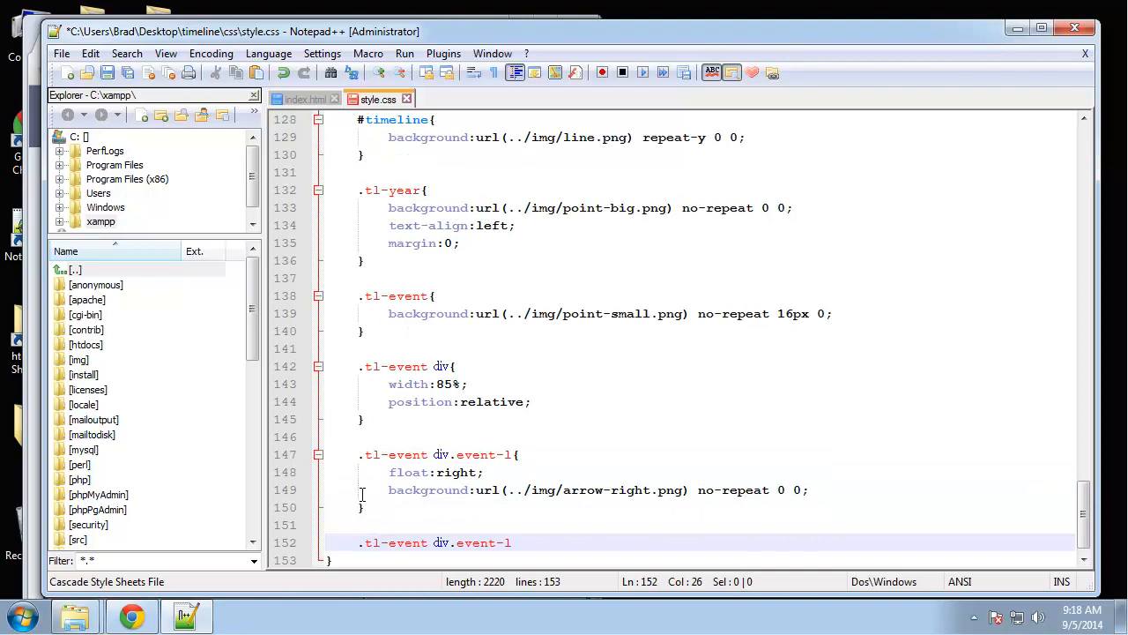
pyautogui.write('div{')
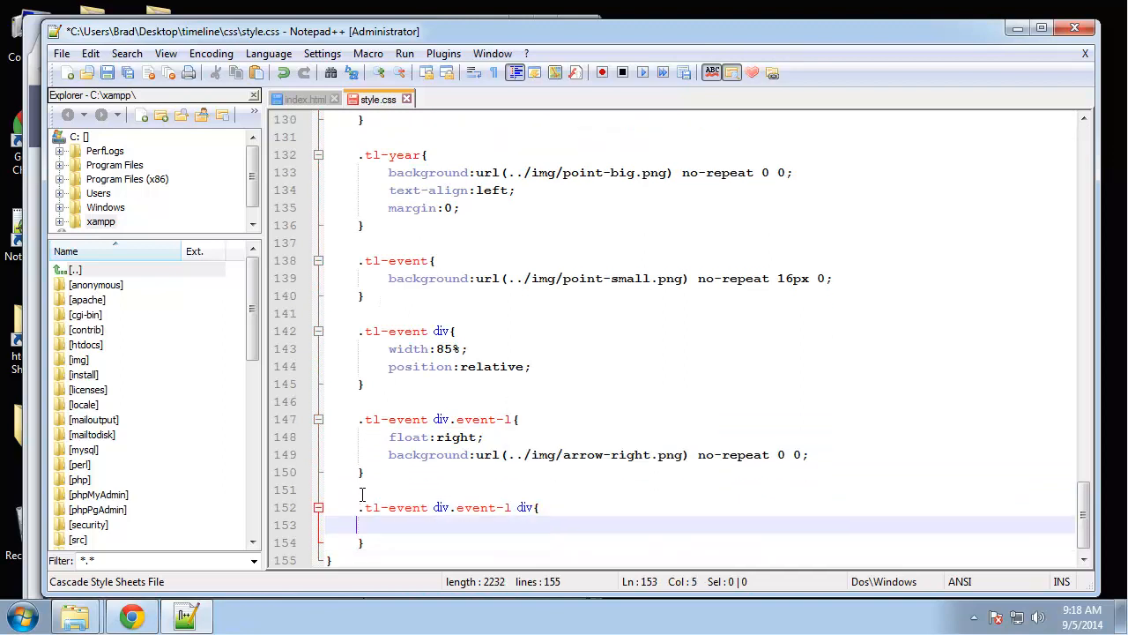
pyautogui.write('margin-left:')
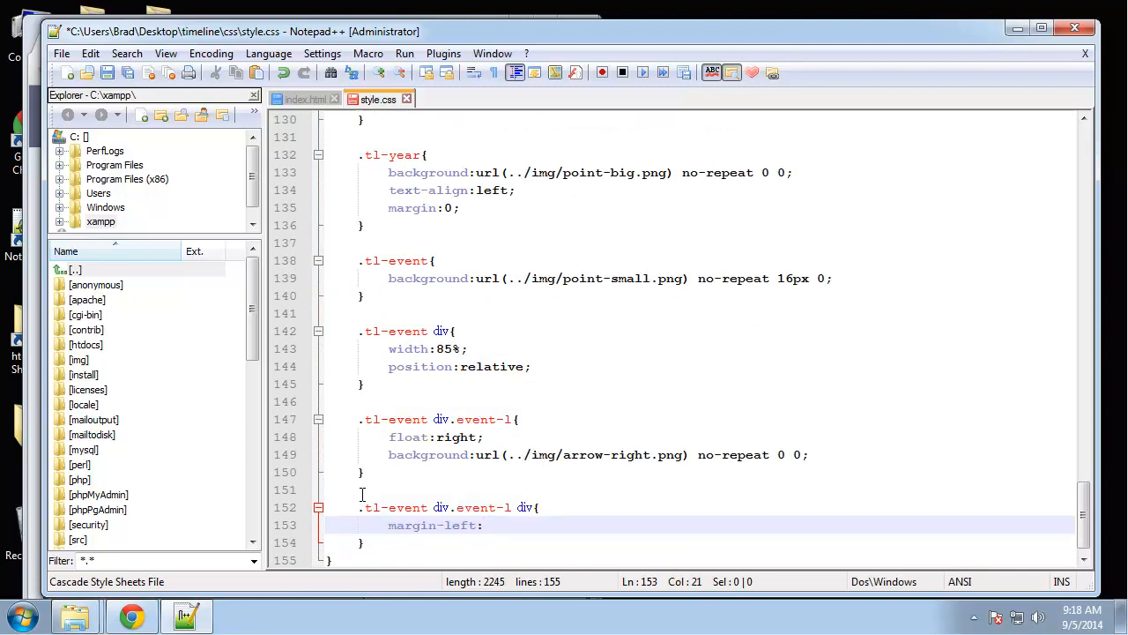
pyautogui.write('20px')
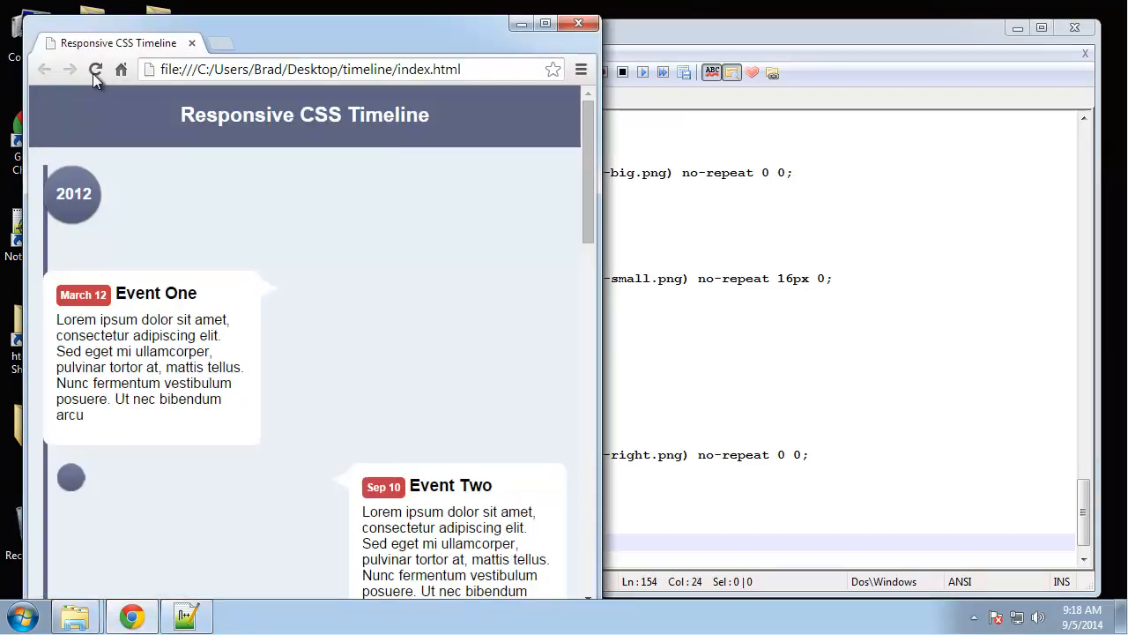
# Reload Chrome, switch the event-l background to arrow-left, and scroll through the stacked events.
pyautogui.click(95, 69)
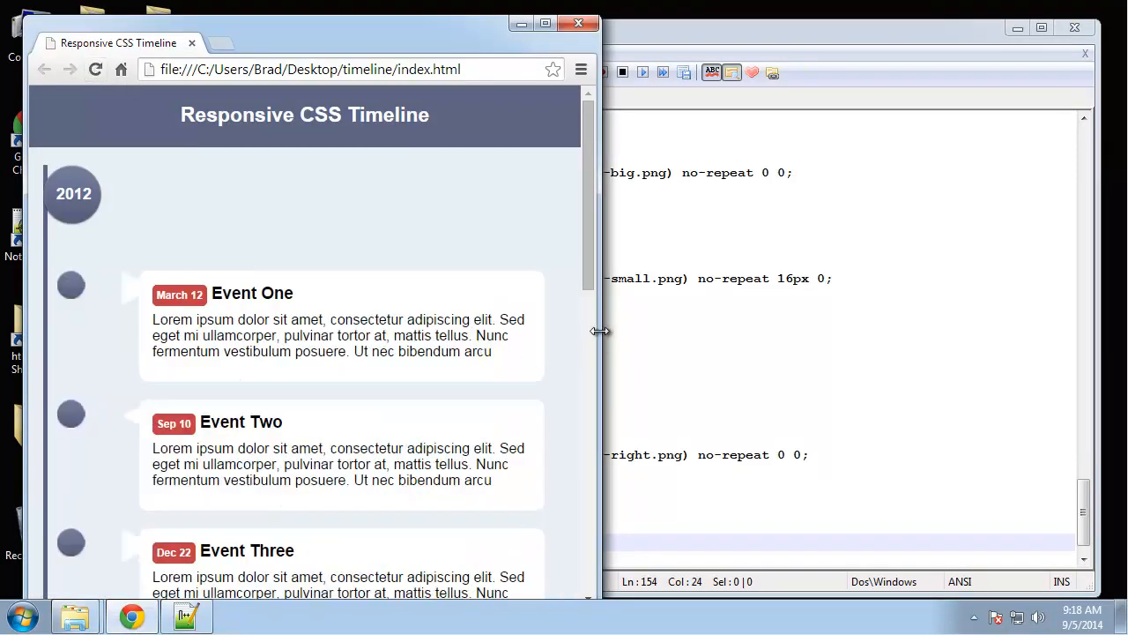
pyautogui.moveTo(120, 281)
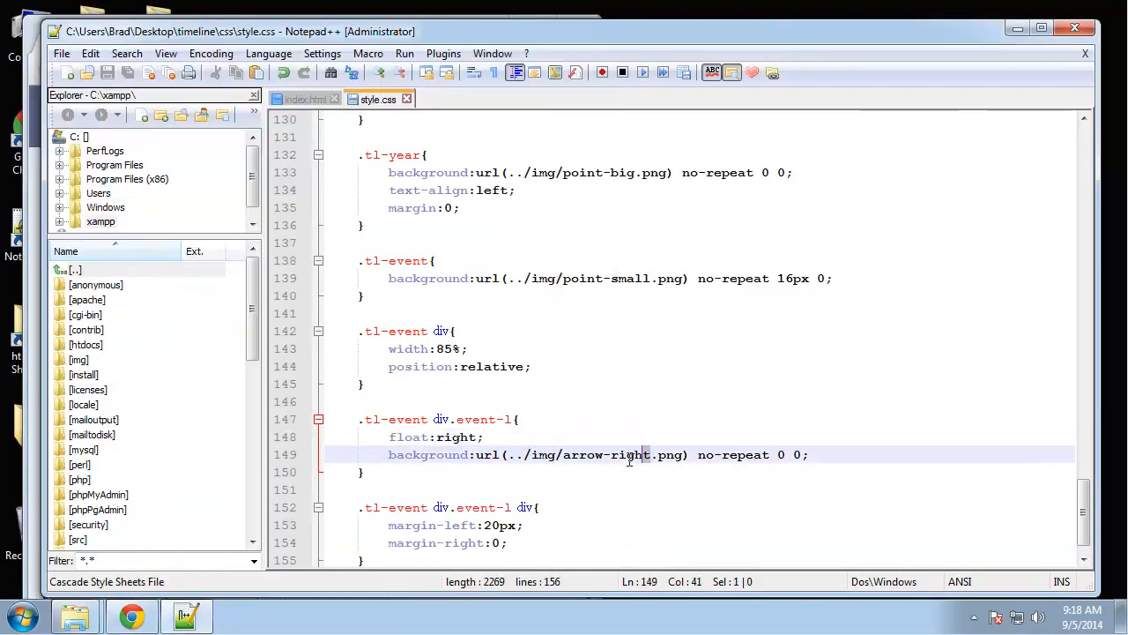
pyautogui.write('left')
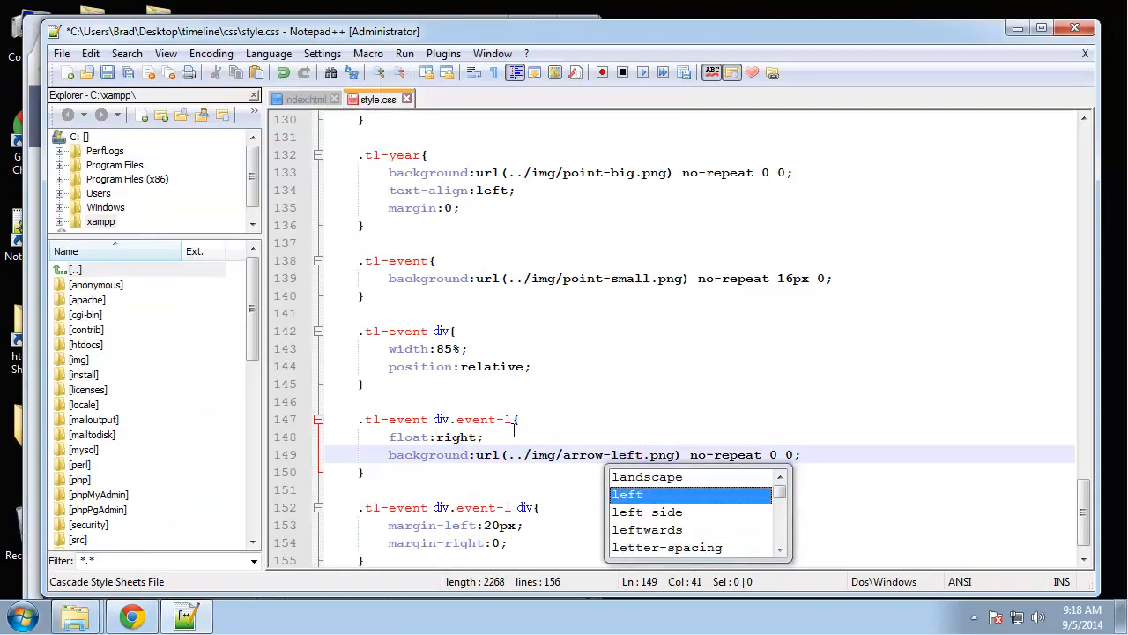
pyautogui.click(130, 615)
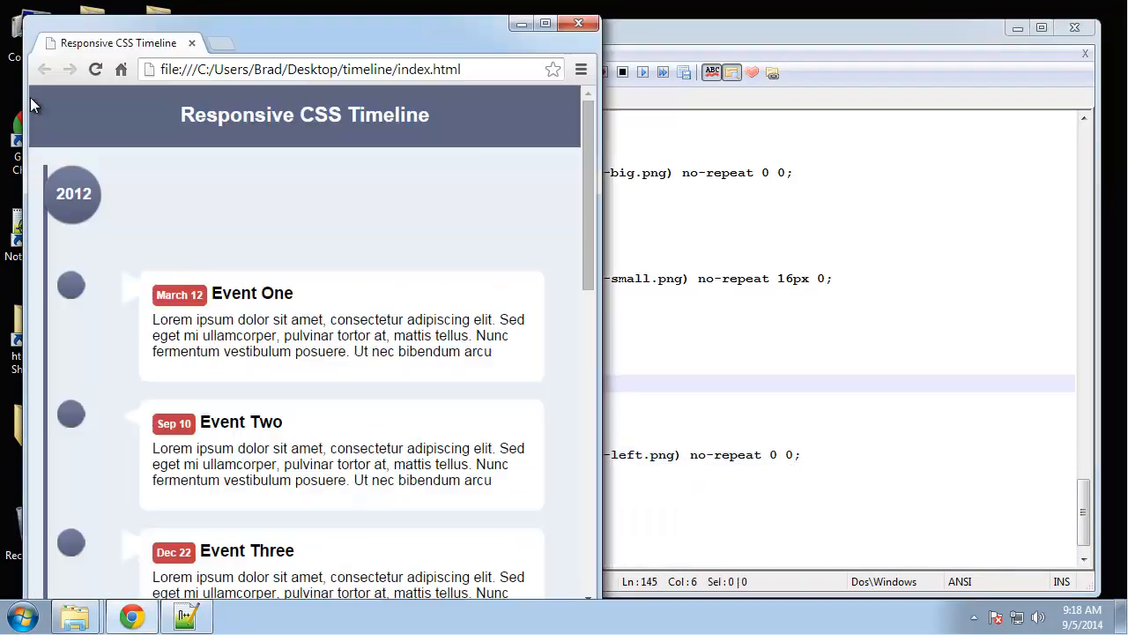
pyautogui.scroll(-3)
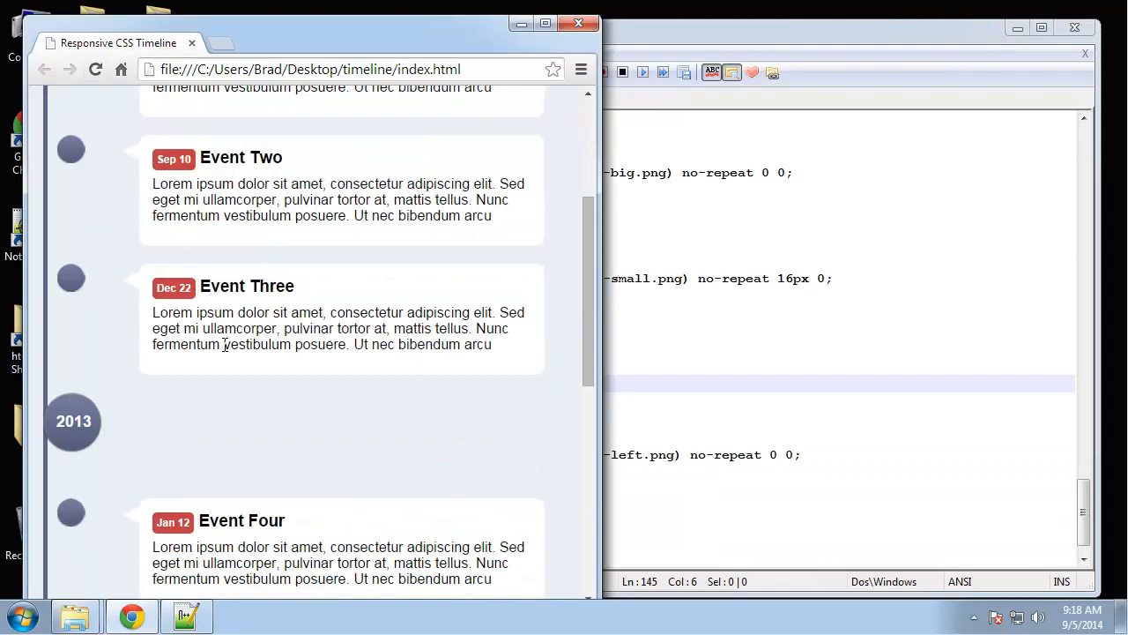
pyautogui.scroll(3)
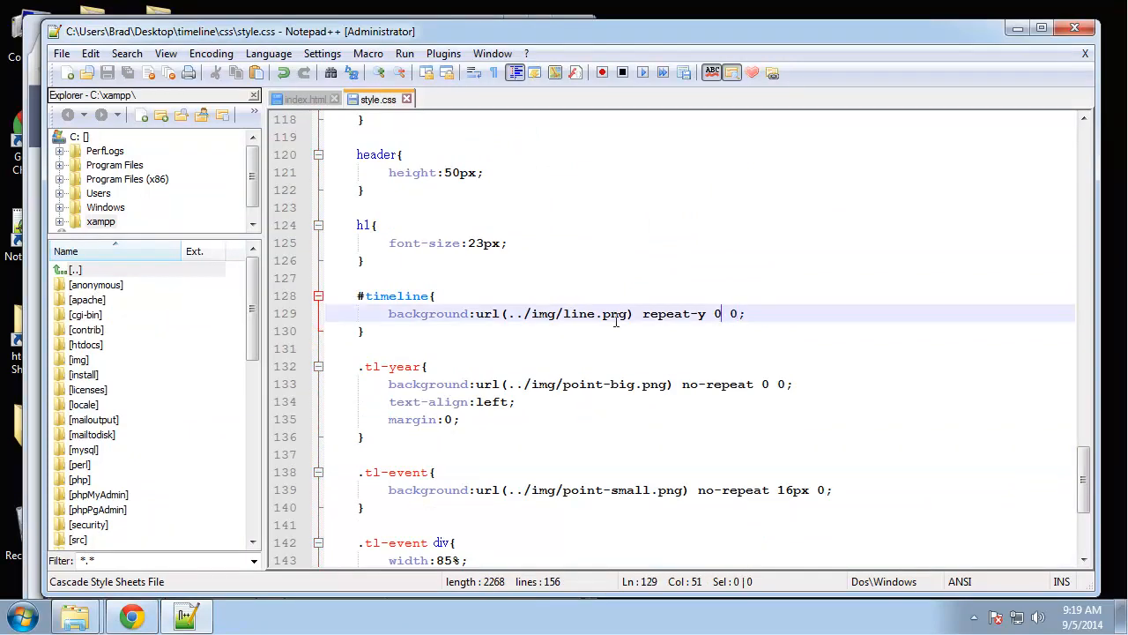
# Set the narrow-screen #timeline background position to 30px 0 and reload Chrome to preview.
pyautogui.write('30px')
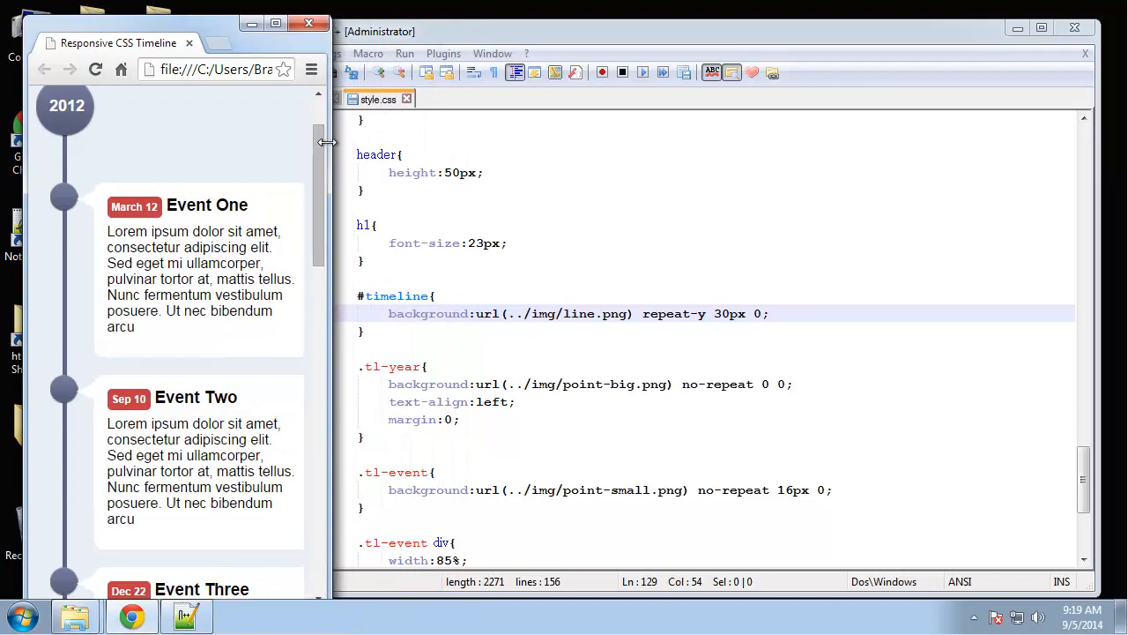
pyautogui.scroll(-3)
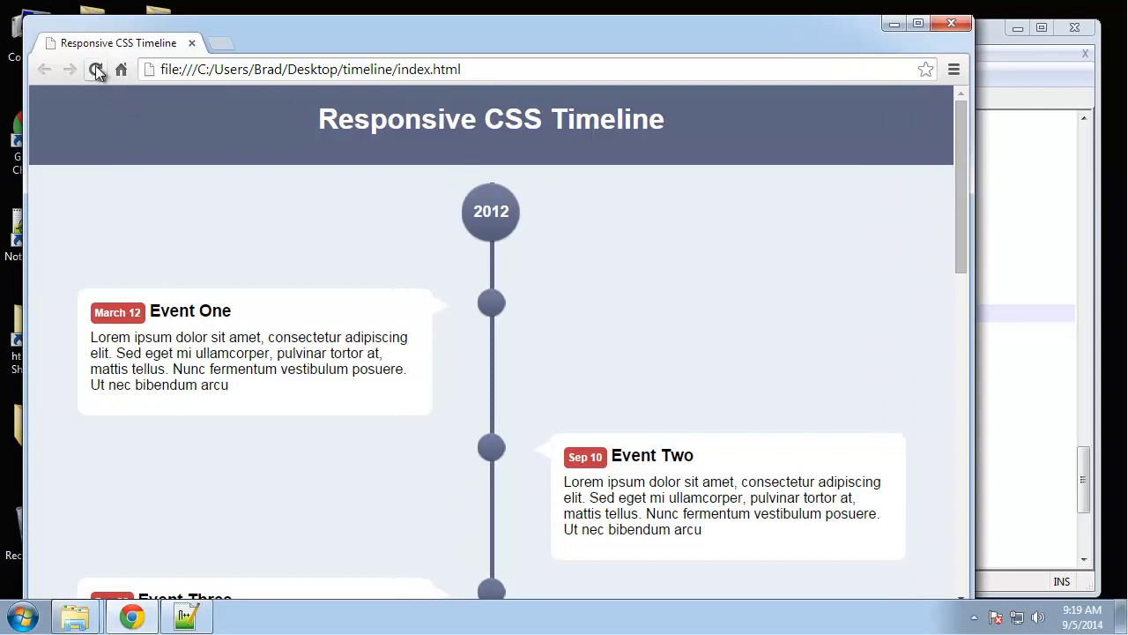
pyautogui.click(95, 70)
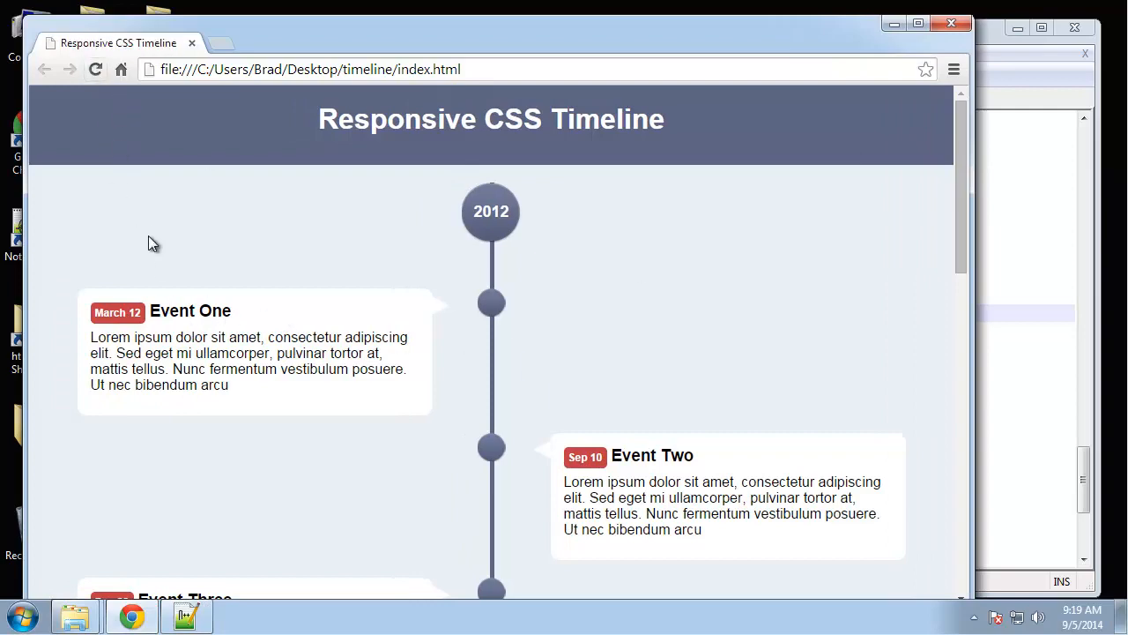
pyautogui.click(185, 614)
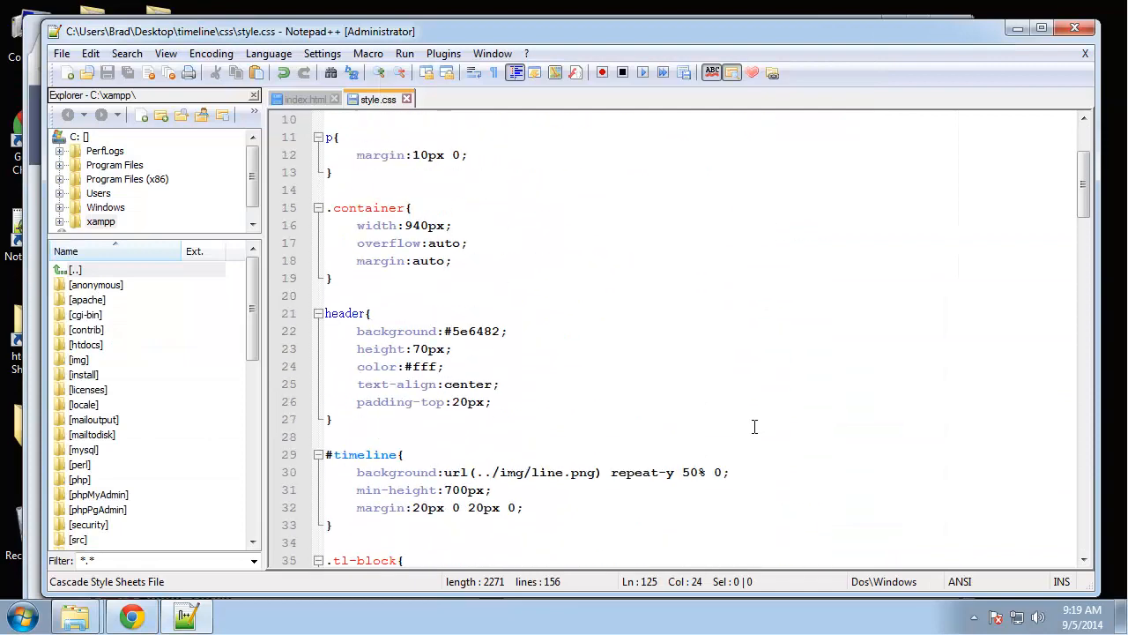
# Add -webkit-animation:fade; and -webkit-animation-duration:2s; to the .tl-event rule.
pyautogui.scroll(-3)
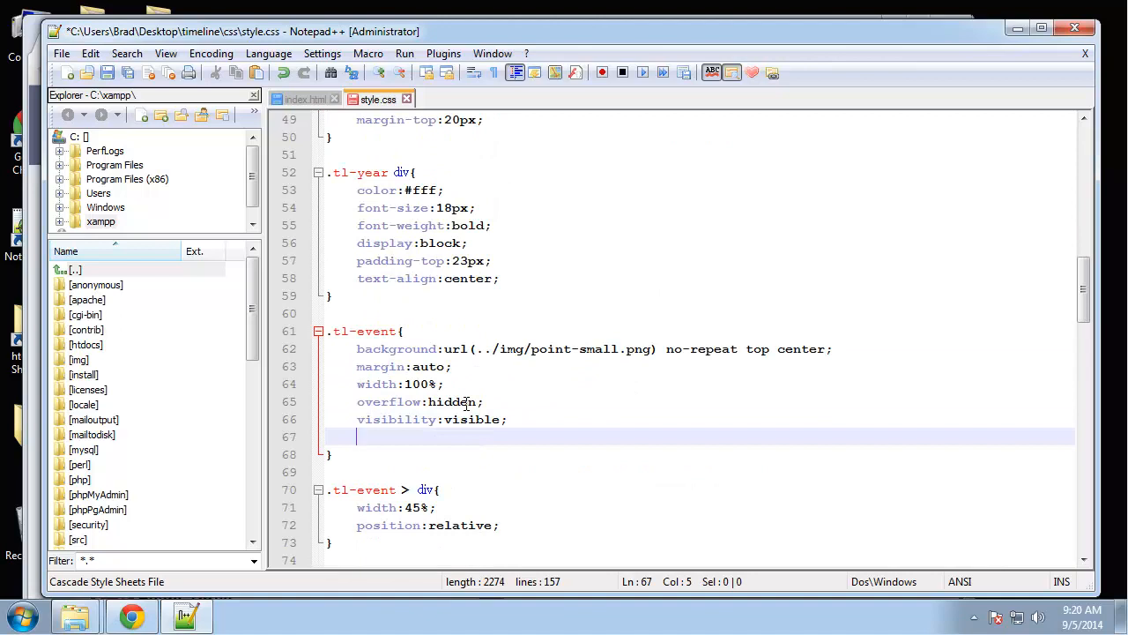
pyautogui.write('-w')
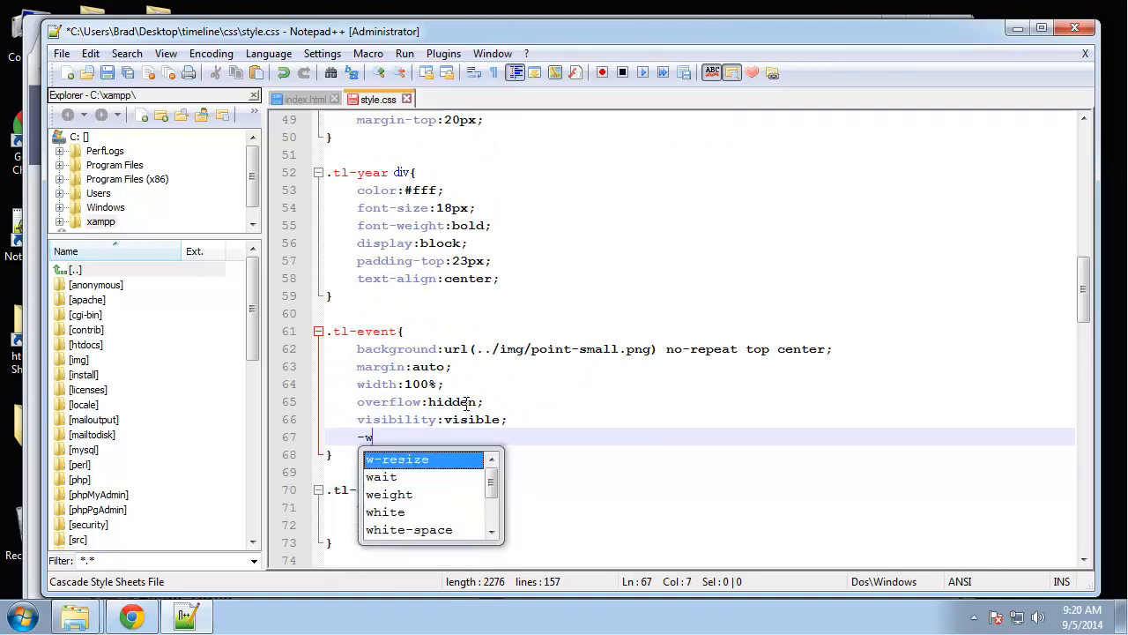
pyautogui.write('ebkit-')
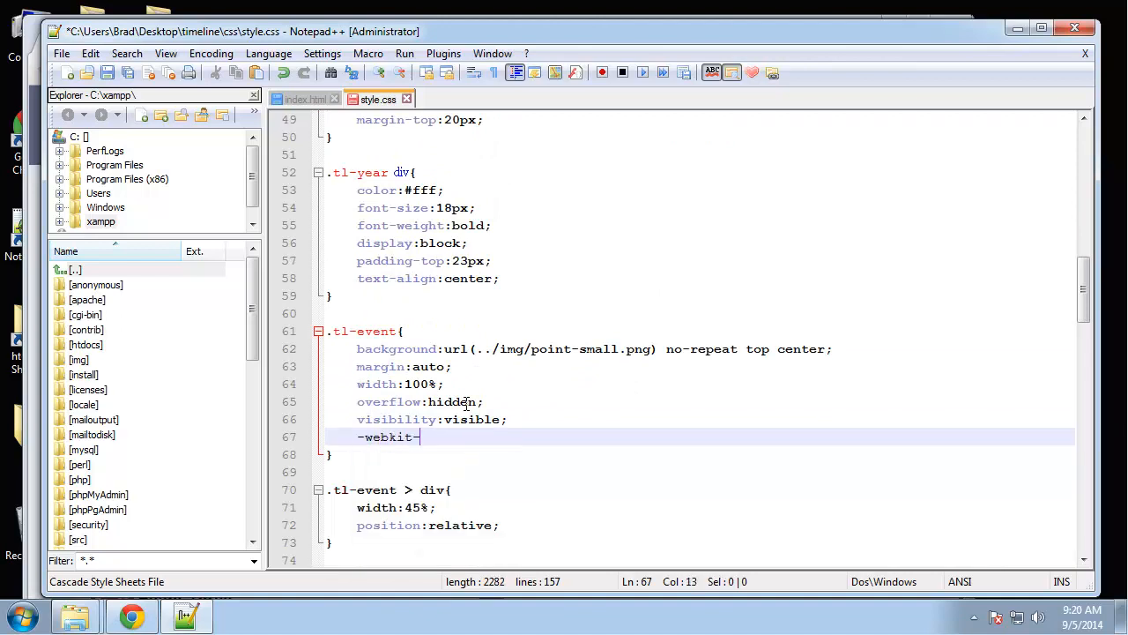
pyautogui.write('animation')
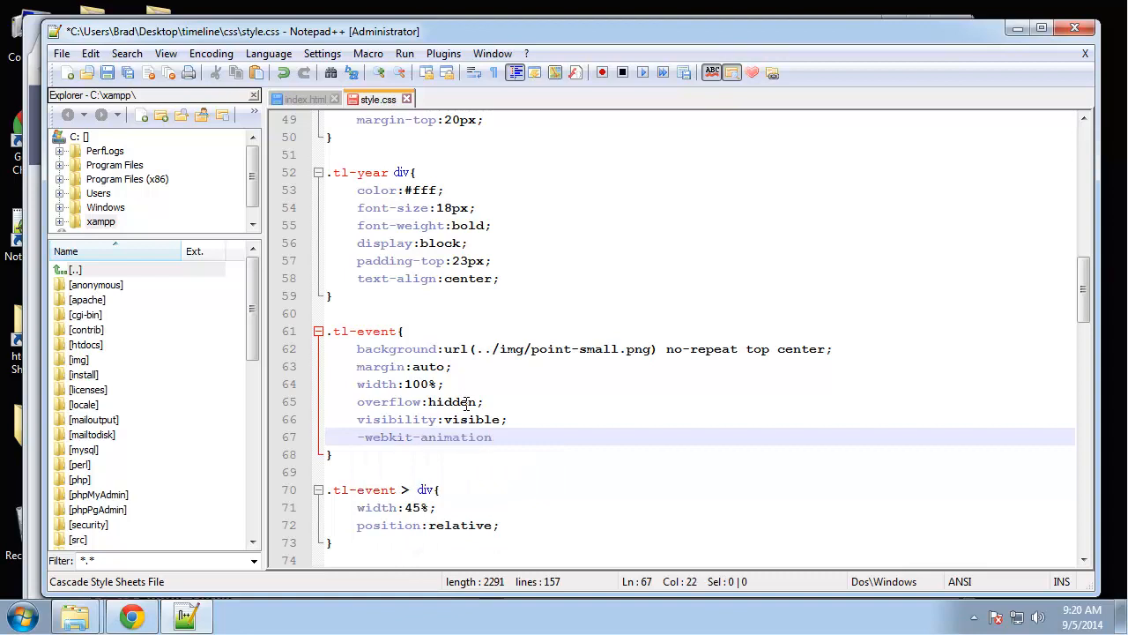
pyautogui.write(':')
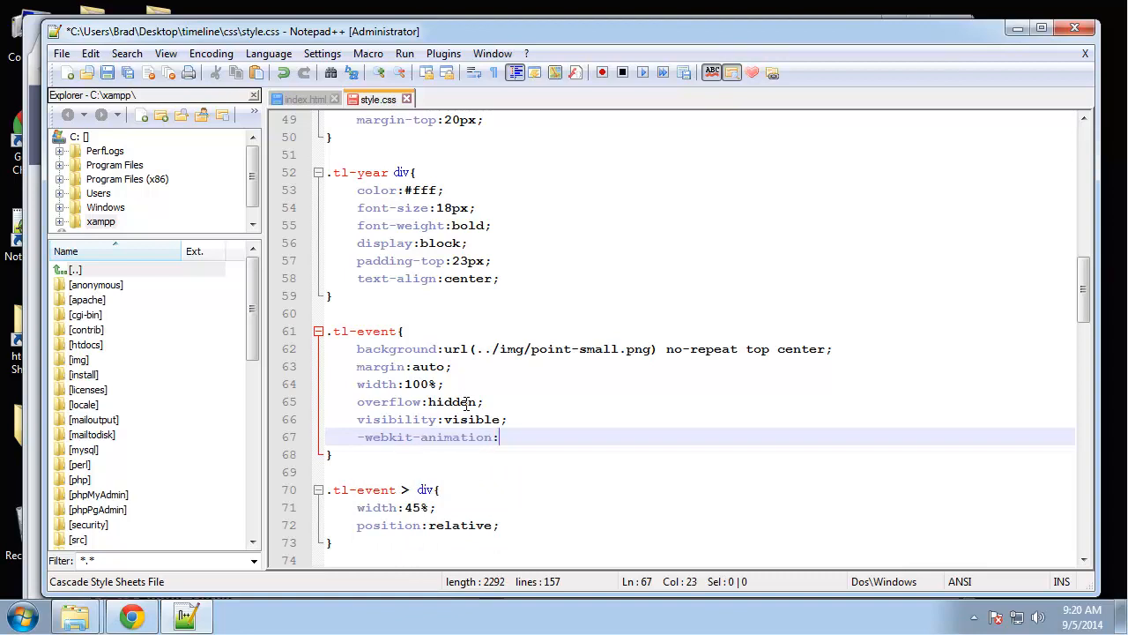
pyautogui.write('fade;')
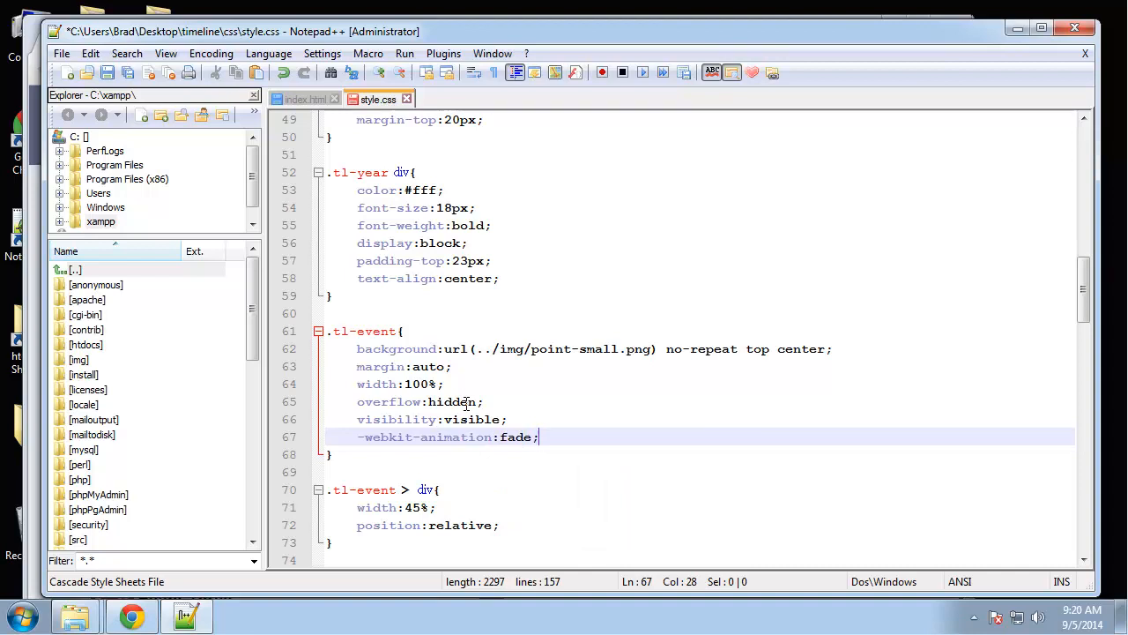
pyautogui.write('-webkit-anima')
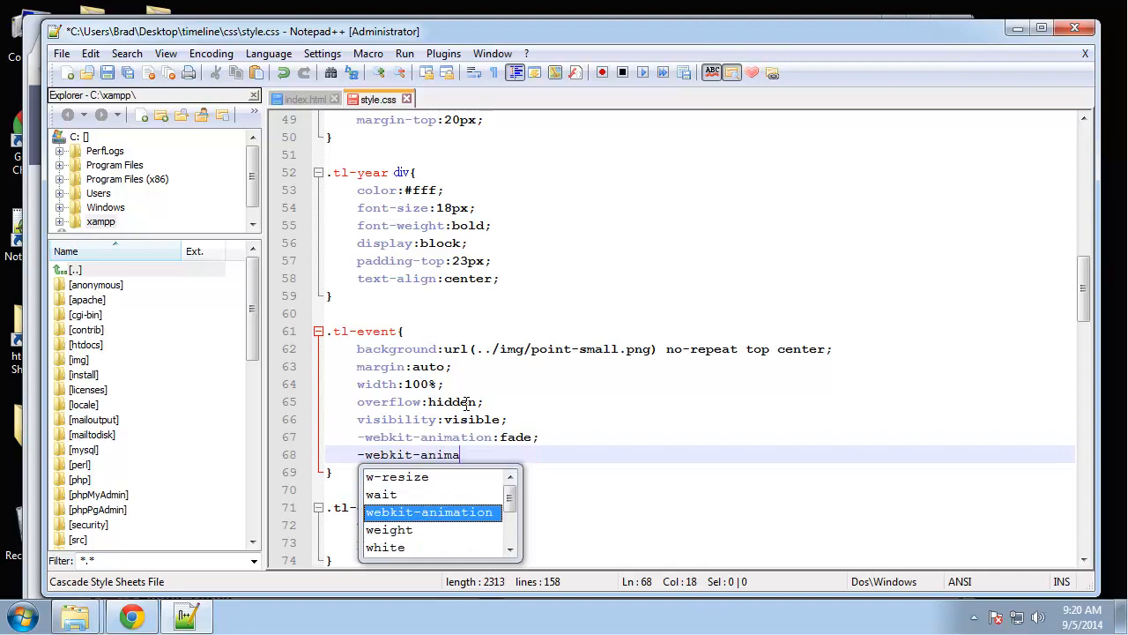
pyautogui.write('tion-durat')
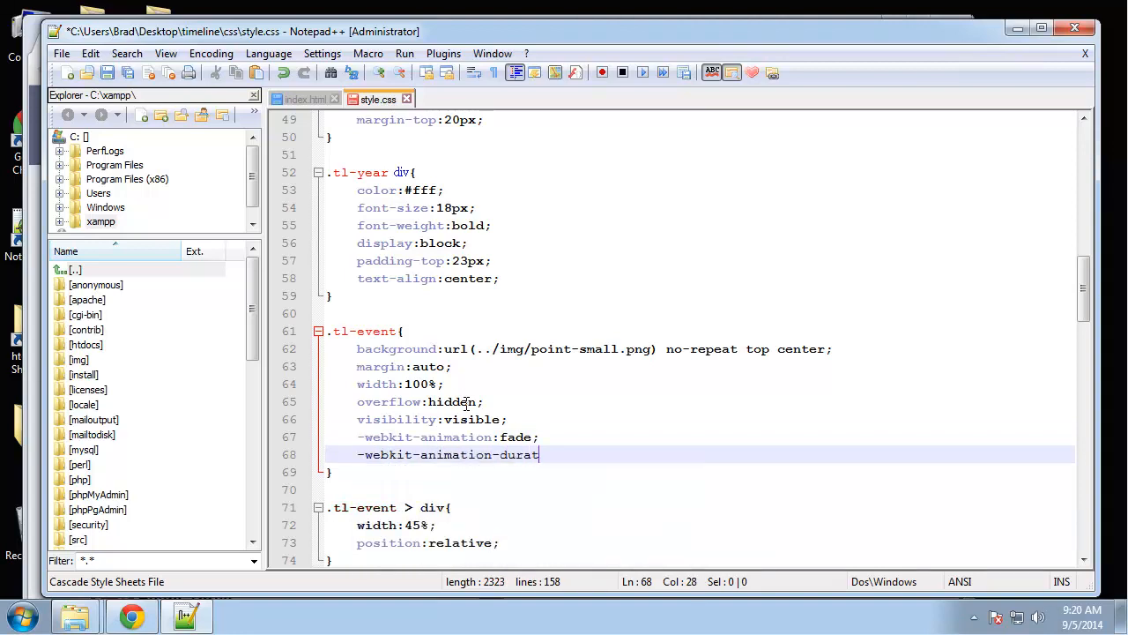
pyautogui.write('ion:')
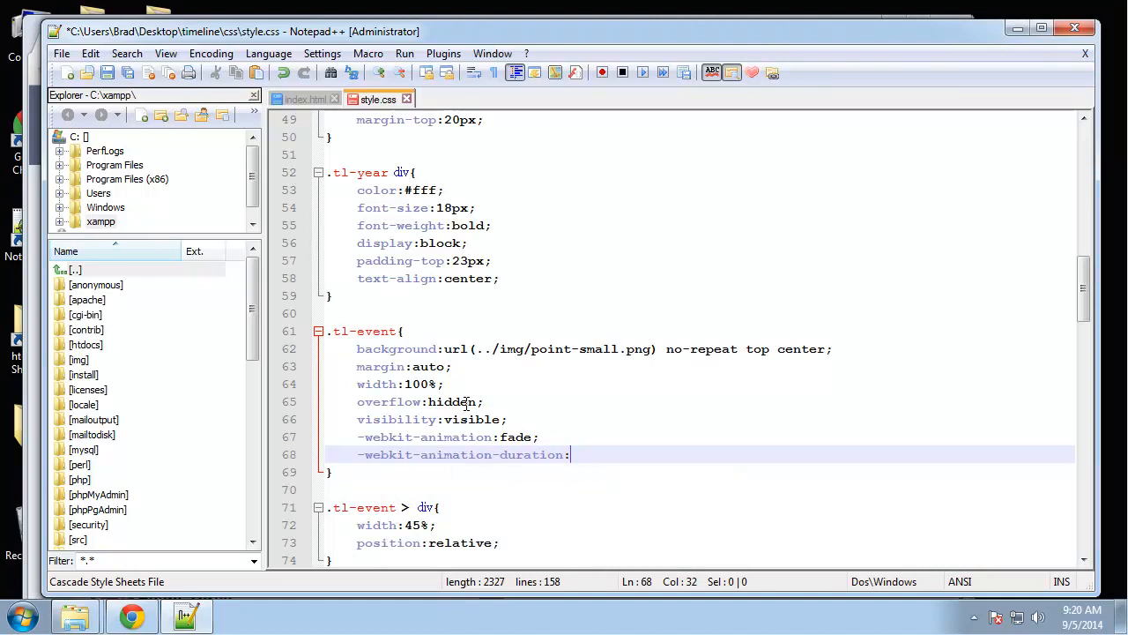
pyautogui.write('2s;')
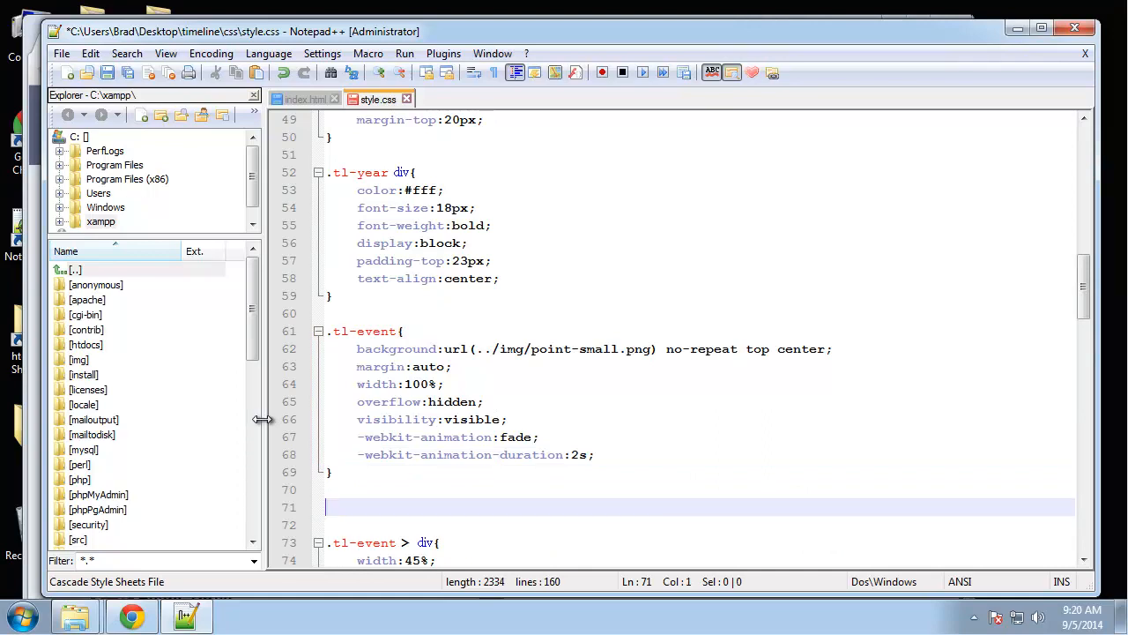
# Start a @-webkit-keyframes fade block with a 0% step at opacity:0.
pyautogui.write('@')
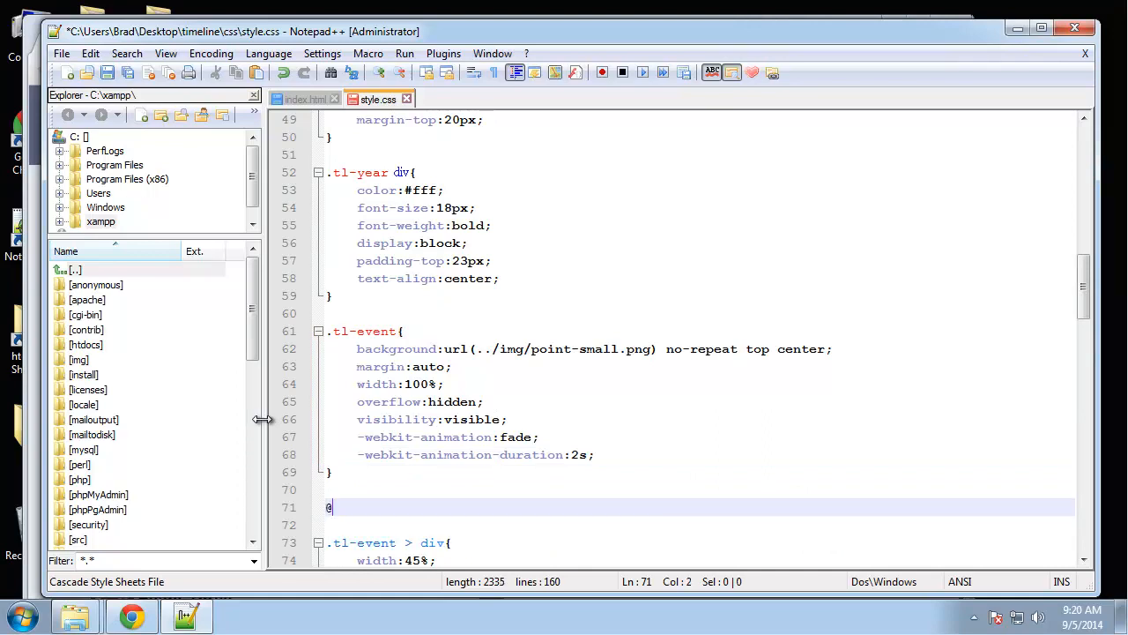
pyautogui.write('-webkit-')
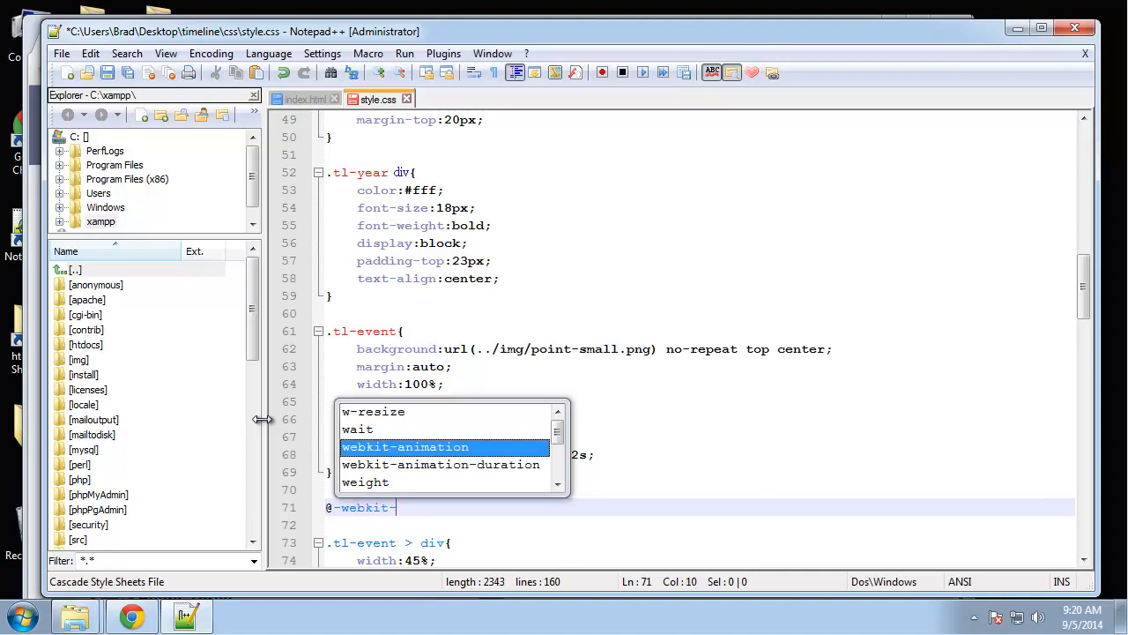
pyautogui.write('keyfra')
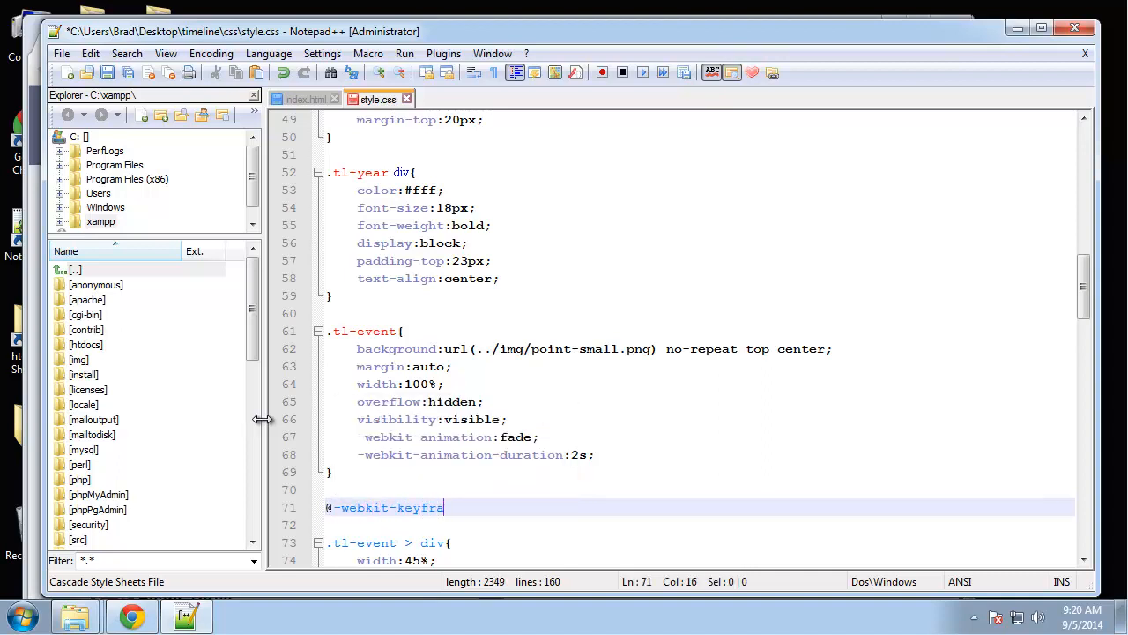
pyautogui.write('fade{')
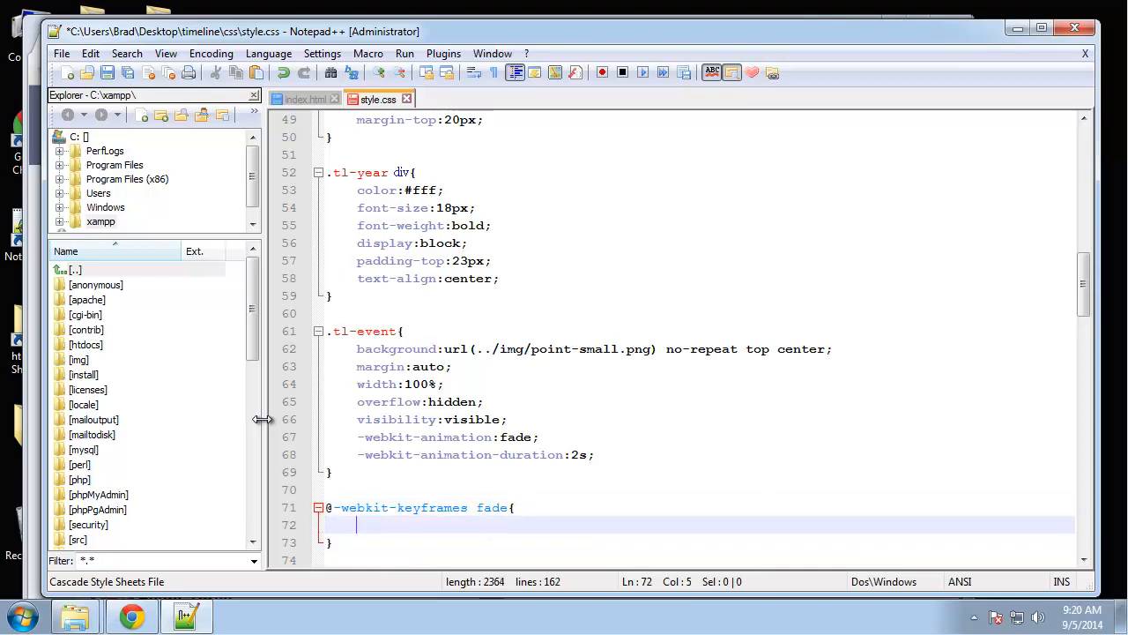
pyautogui.write('0')
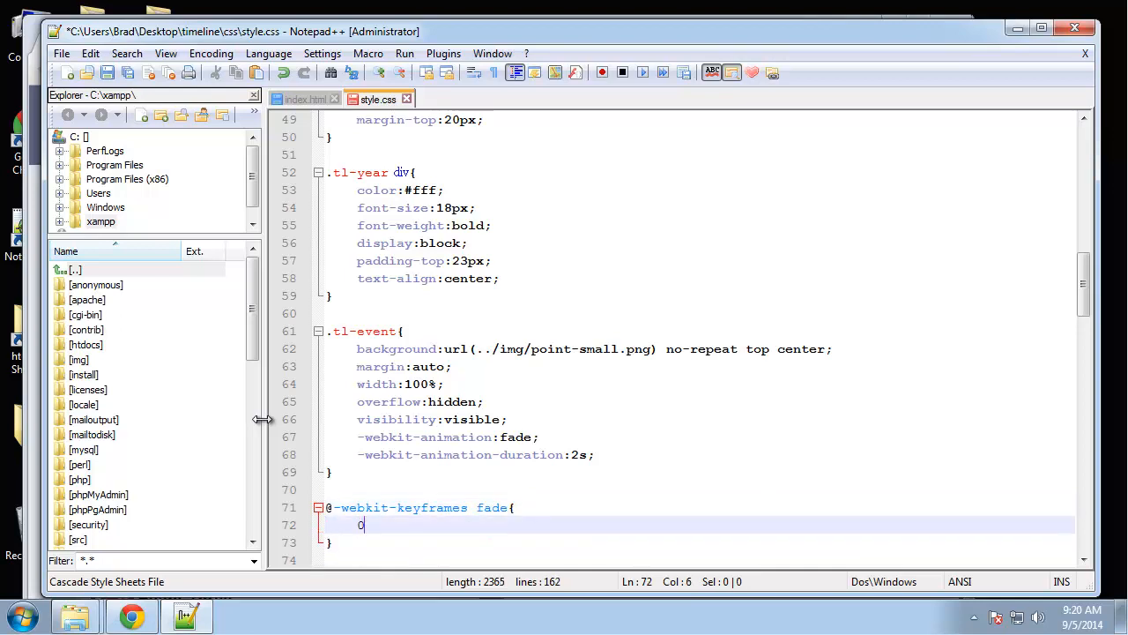
pyautogui.write('%{}')
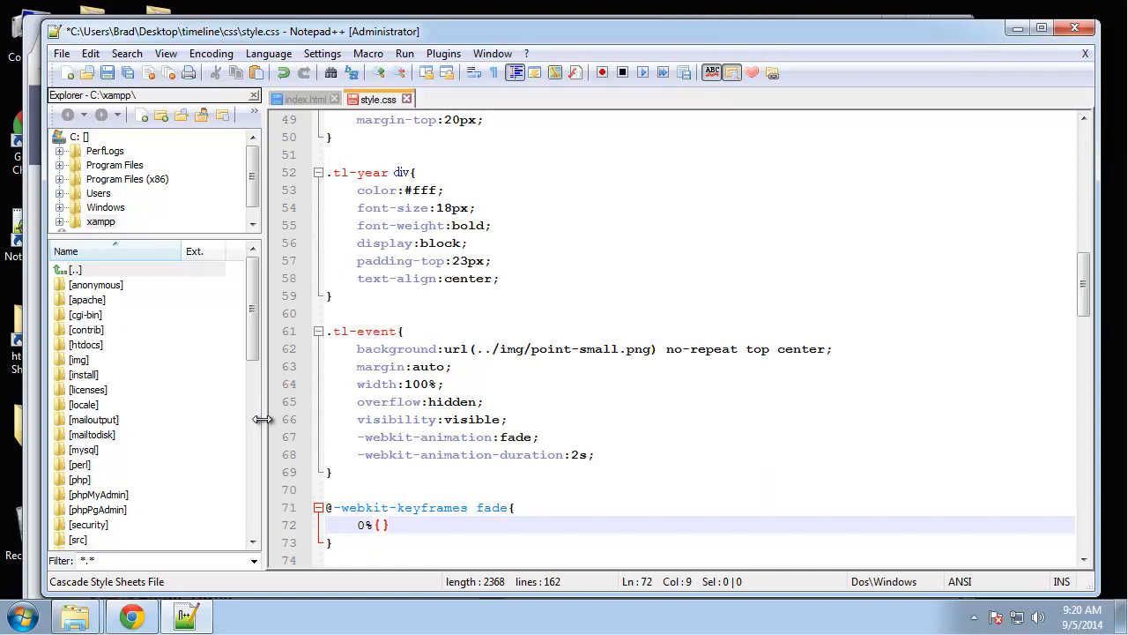
pyautogui.write('opacity:')
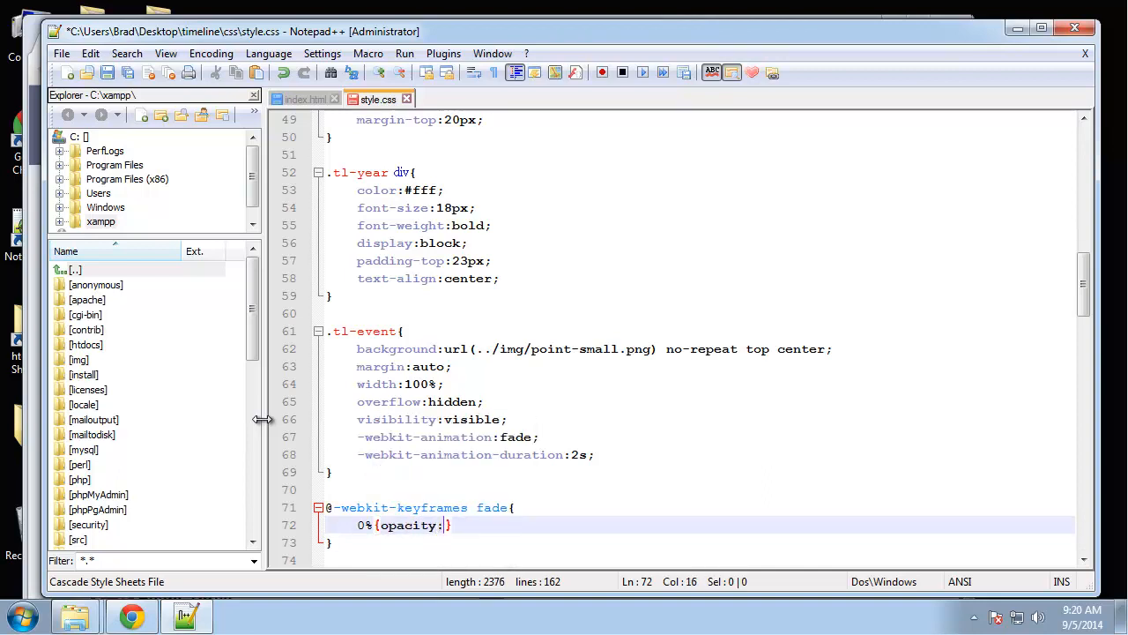
pyautogui.write('0')
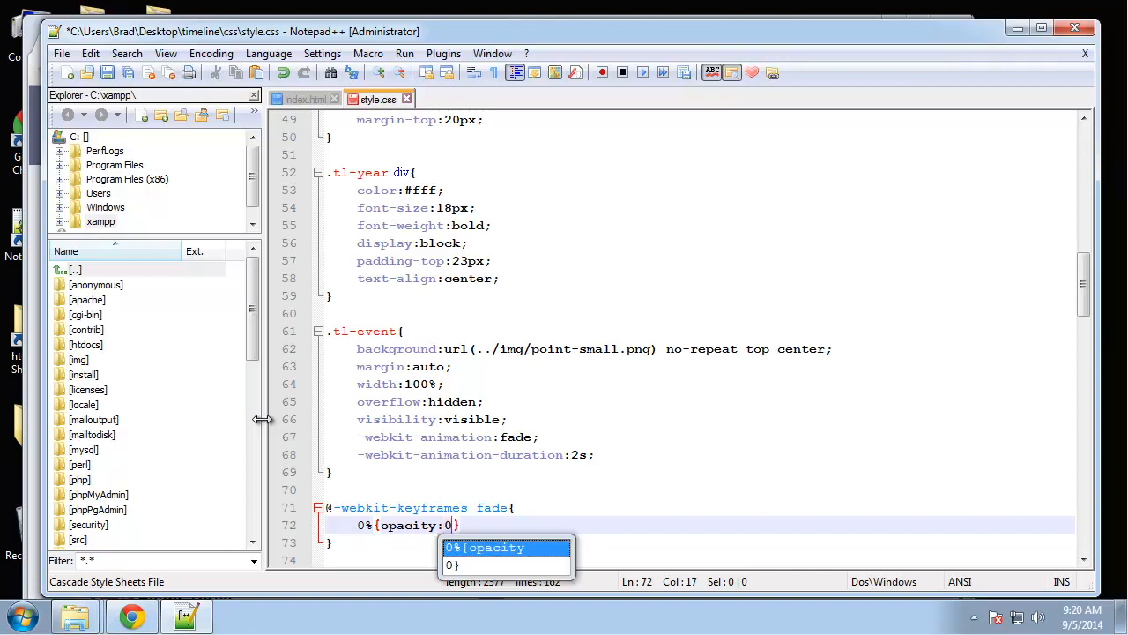
pyautogui.write(';')
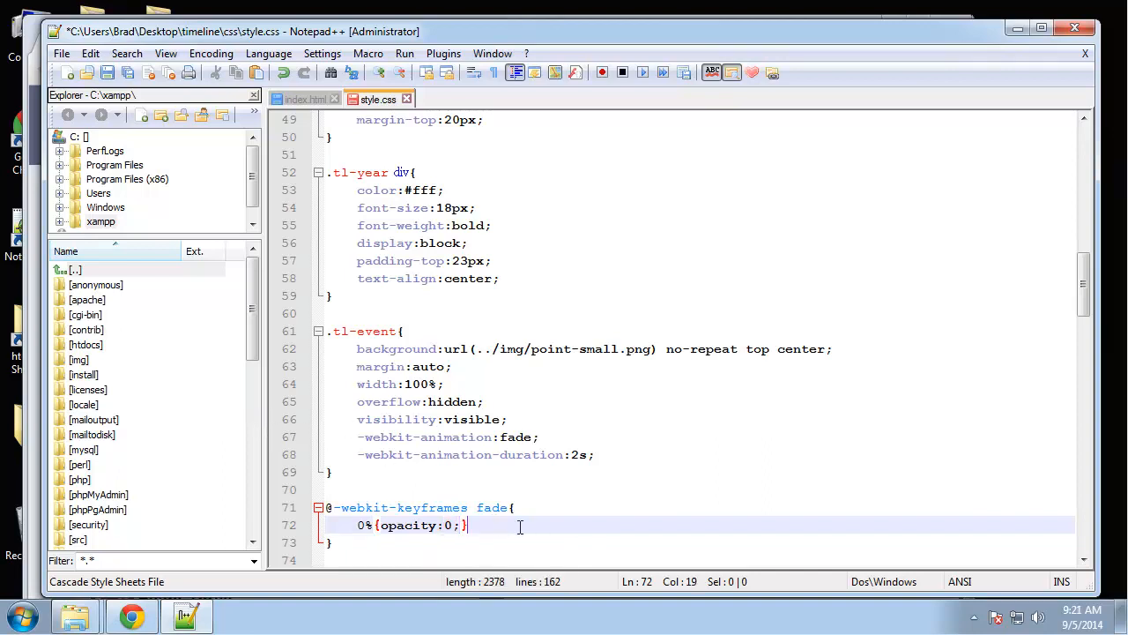
# Begin the 100% keyframe step on a new line with an opacity property.
pyautogui.press('Enter')
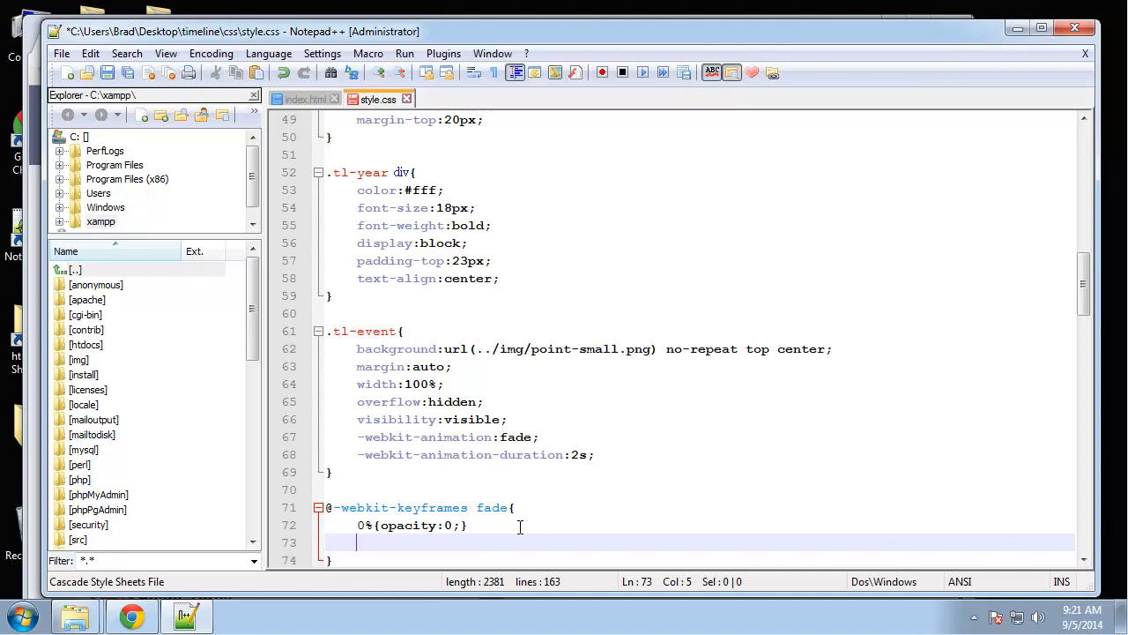
pyautogui.write('100%{')
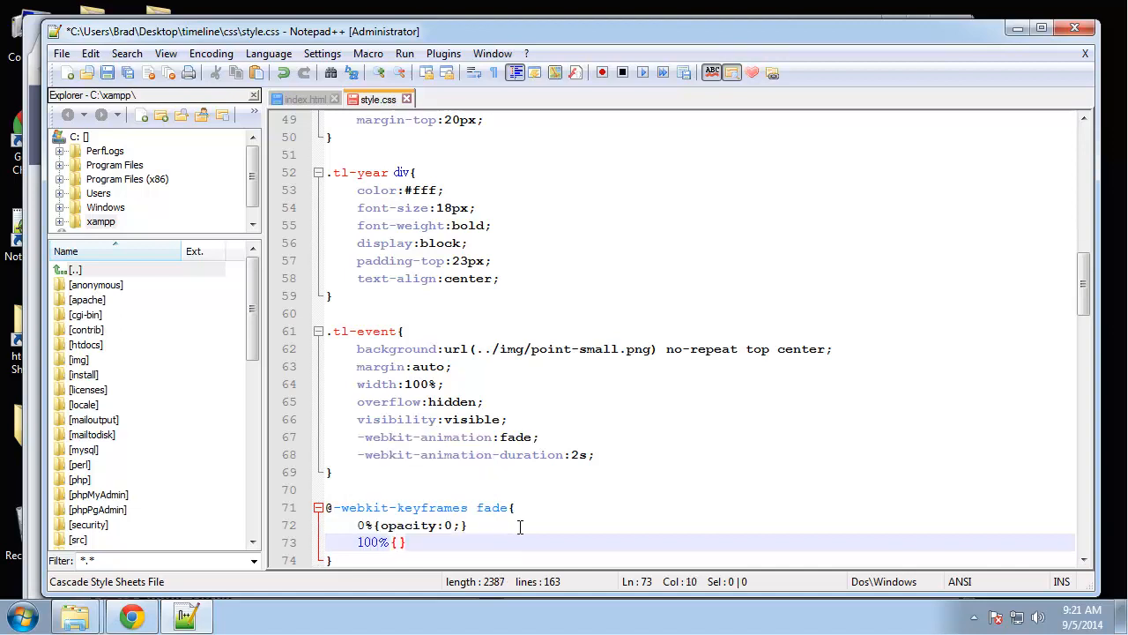
pyautogui.write('opacity')
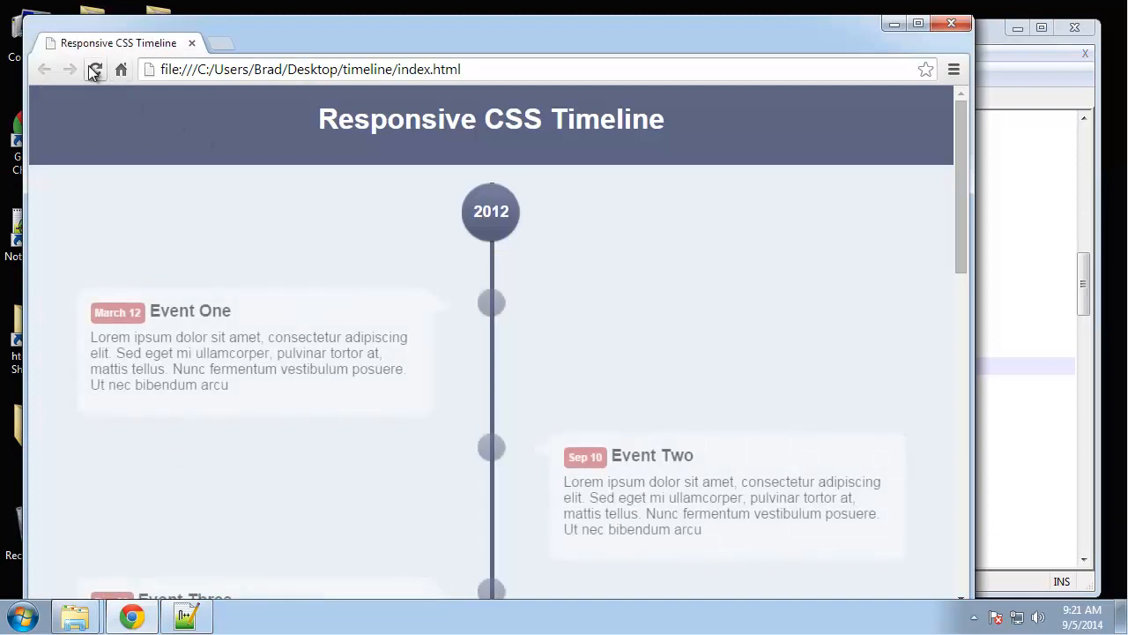
# Reload the timeline page three times to replay the event fade-in.
pyautogui.click(95, 70)
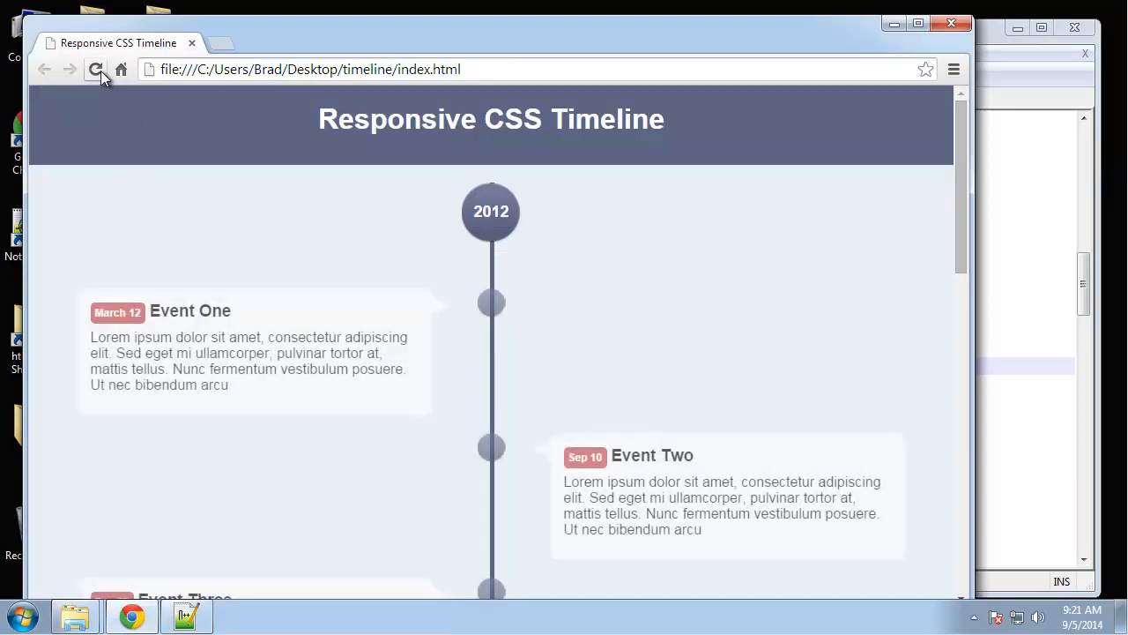
pyautogui.click(96, 70)
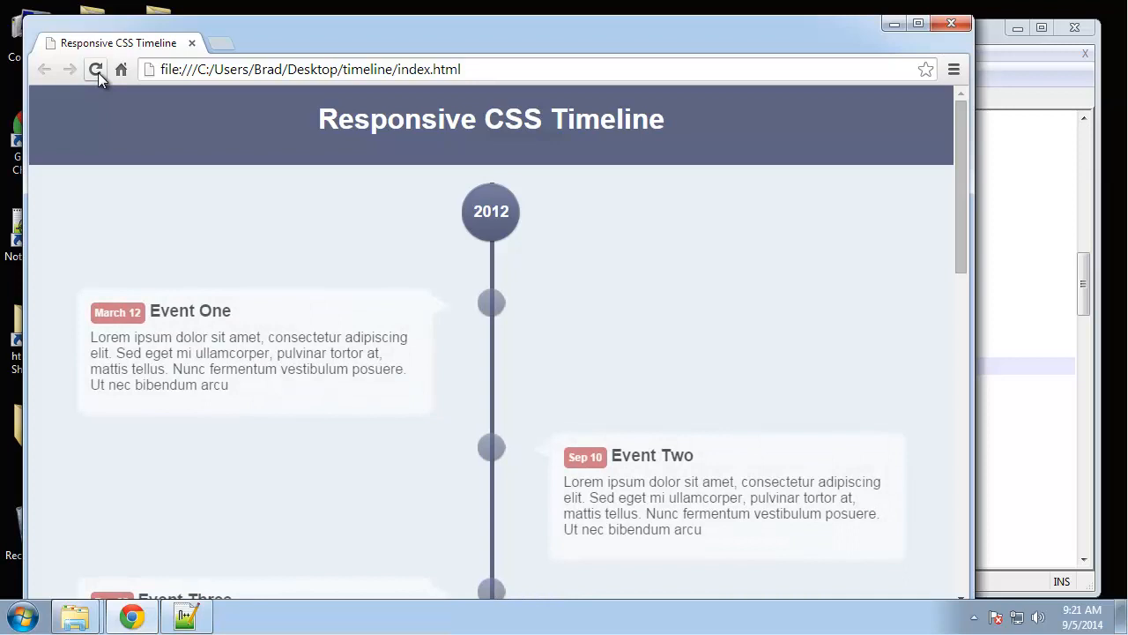
pyautogui.click(95, 70)
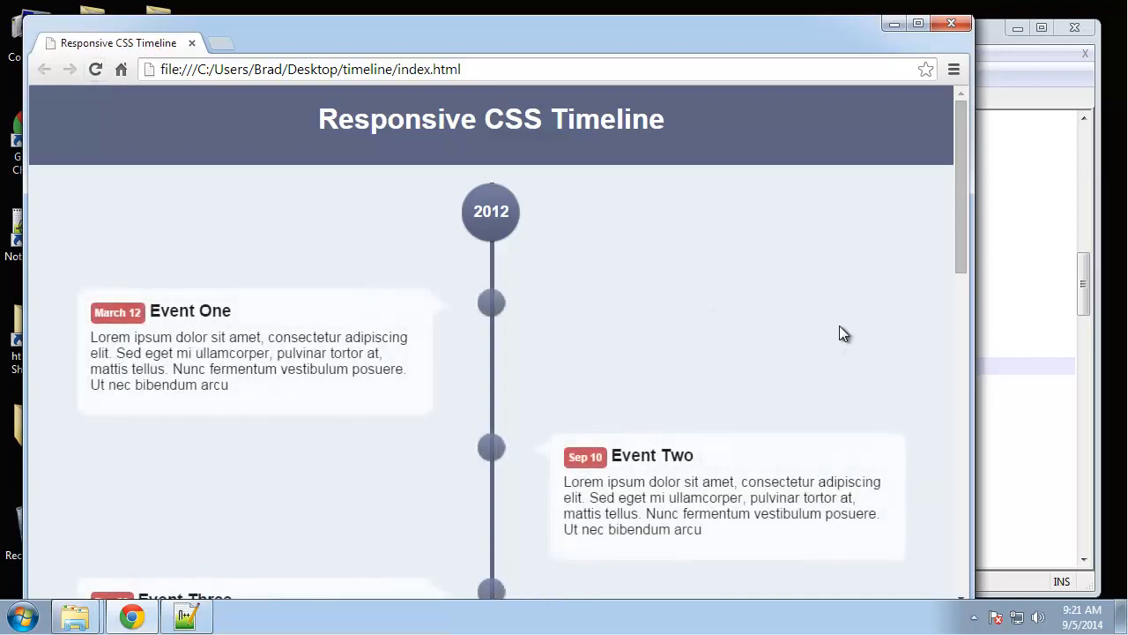